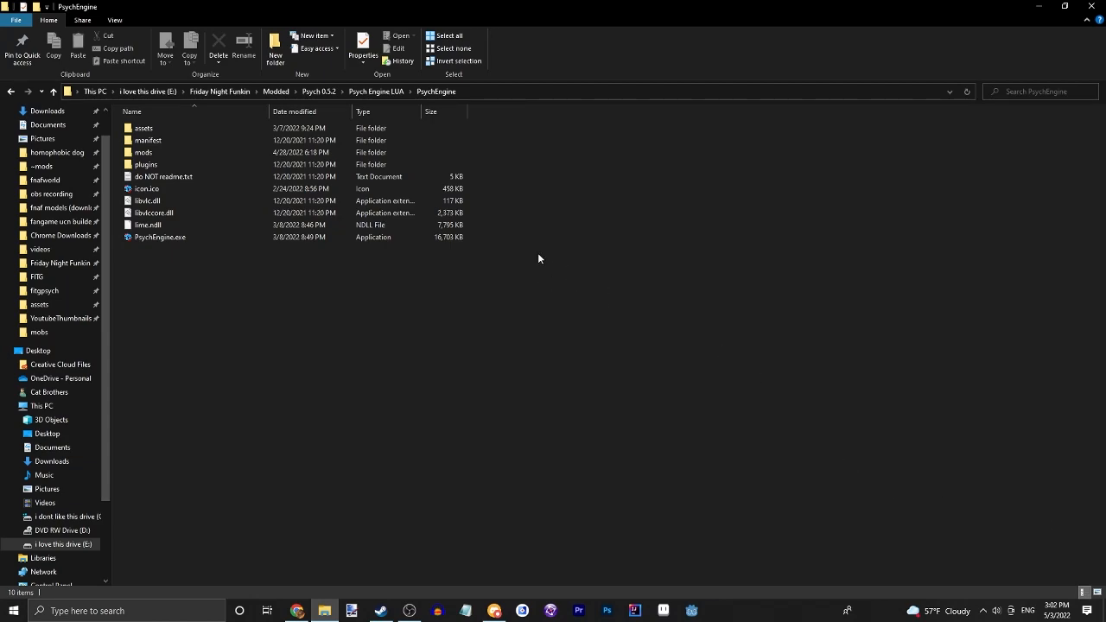
{"action": "mouse_move", "coordinate": [531, 261]}
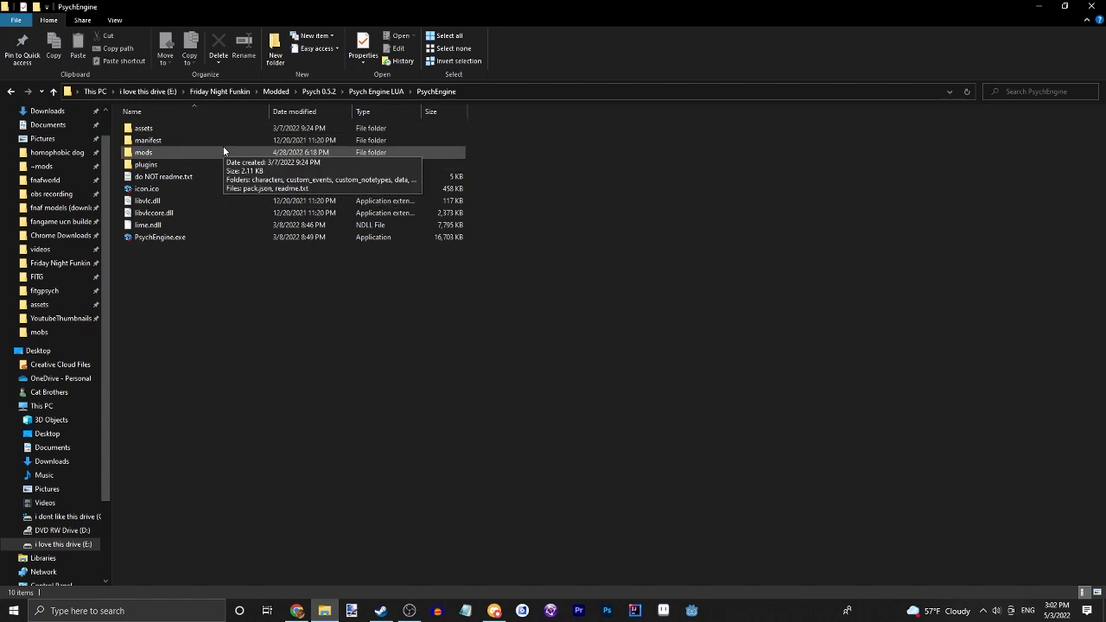
Create variables.lua in the mods scripts folder, confirming the extension change.
{"action": "double_click", "coordinate": [143, 152]}
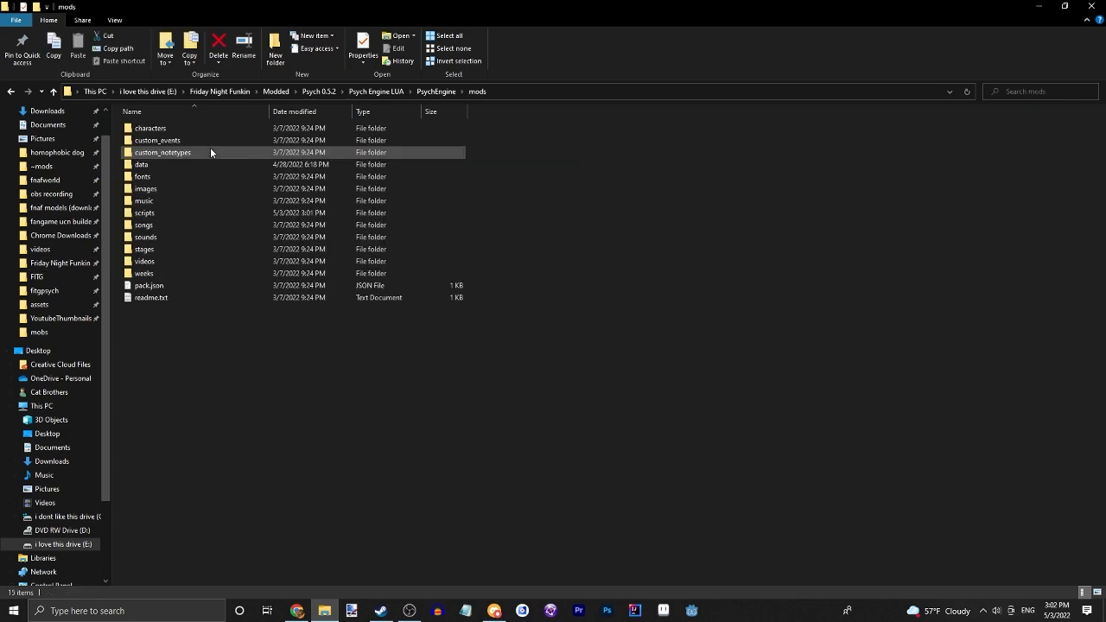
{"action": "left_click", "coordinate": [146, 213]}
{"action": "type", "text": "variables.lua"}
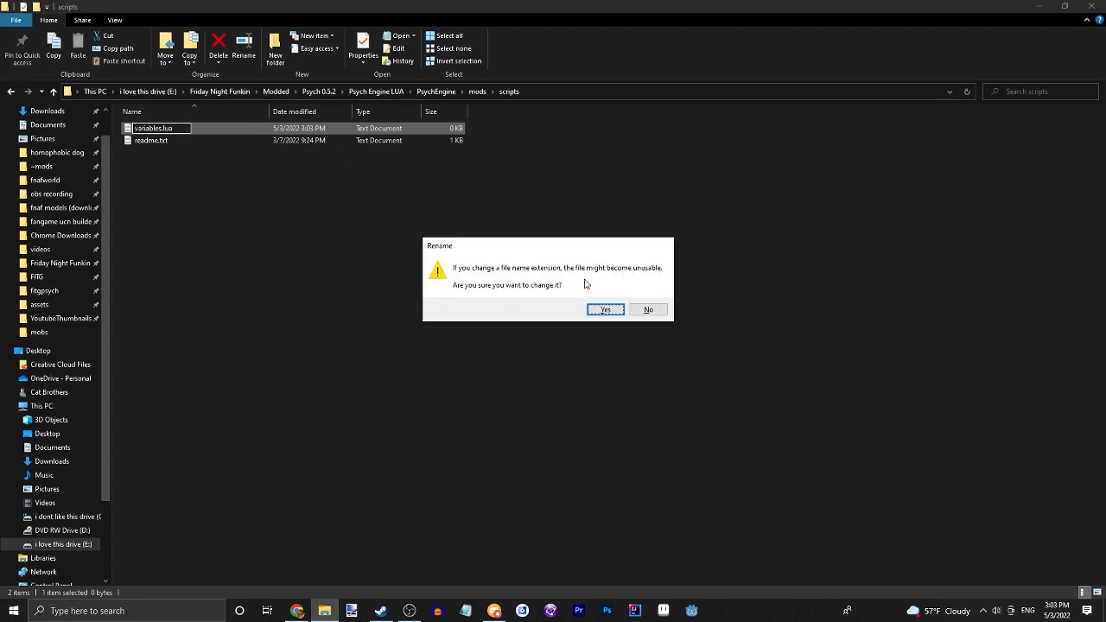
{"action": "left_click", "coordinate": [605, 309]}
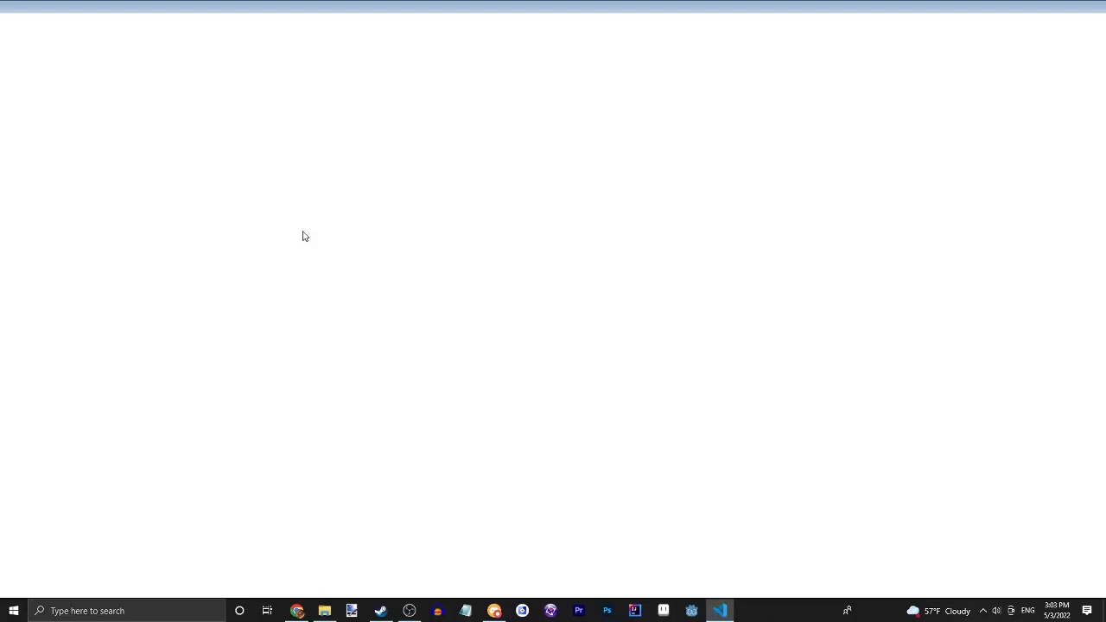
Write function onCreate() with an end and a blank body line in variables.lua.
{"action": "left_click", "coordinate": [721, 612]}
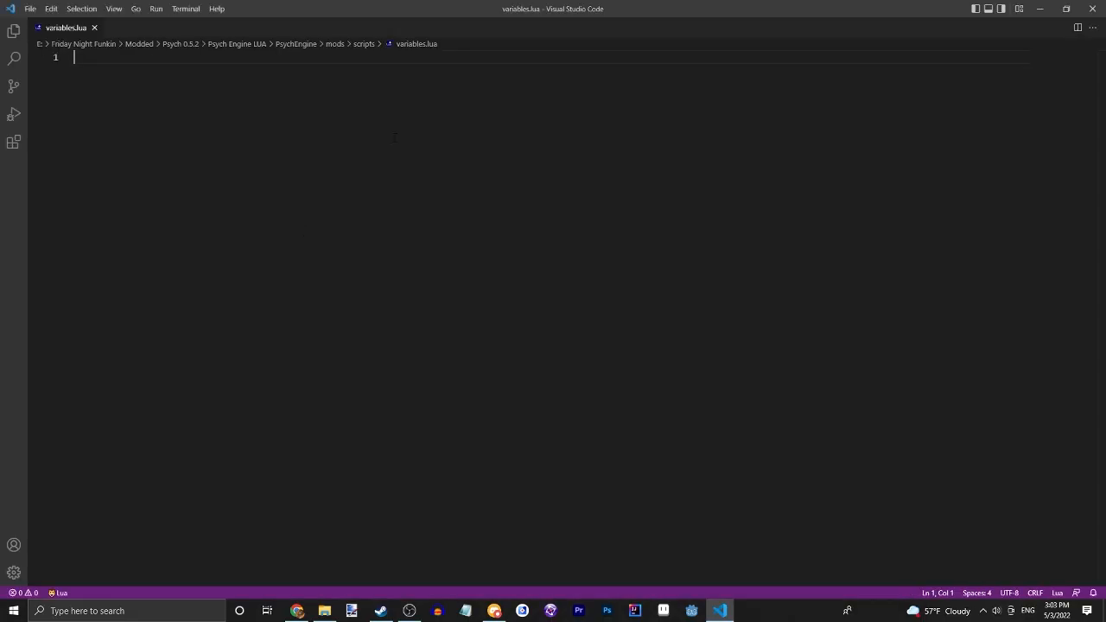
{"action": "type", "text": "onCrwea"}
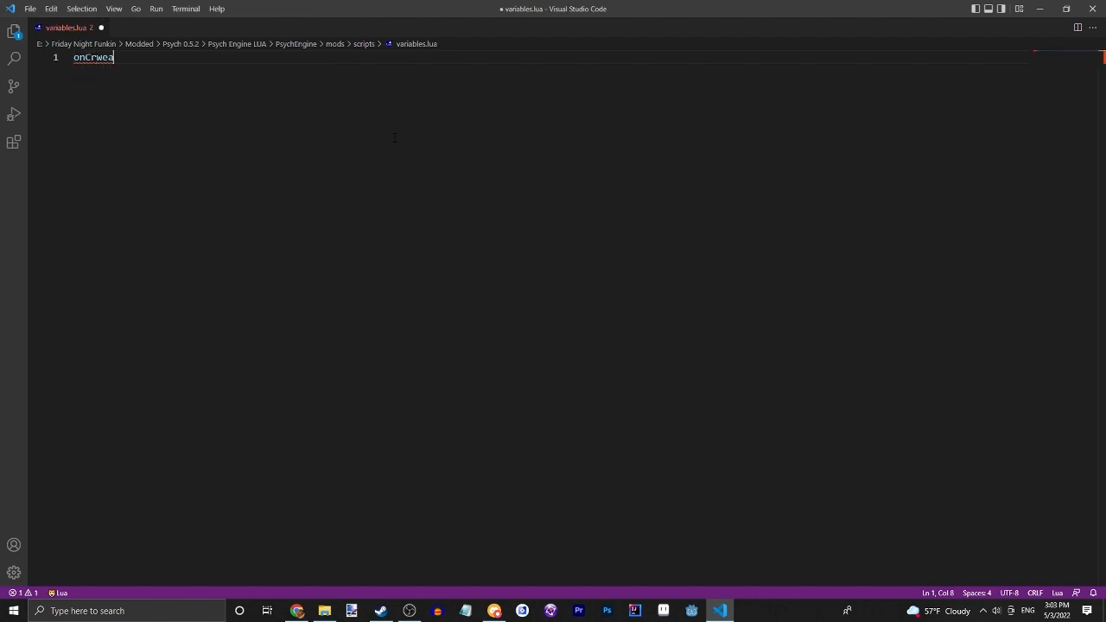
{"action": "type", "text": "function"}
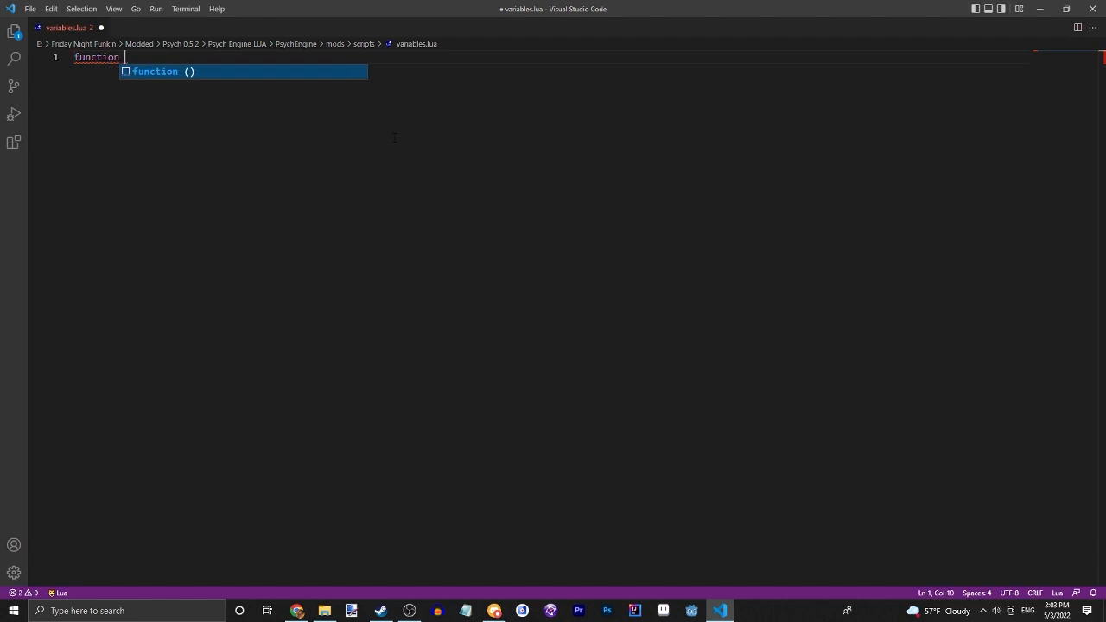
{"action": "type", "text": "onCrea"}
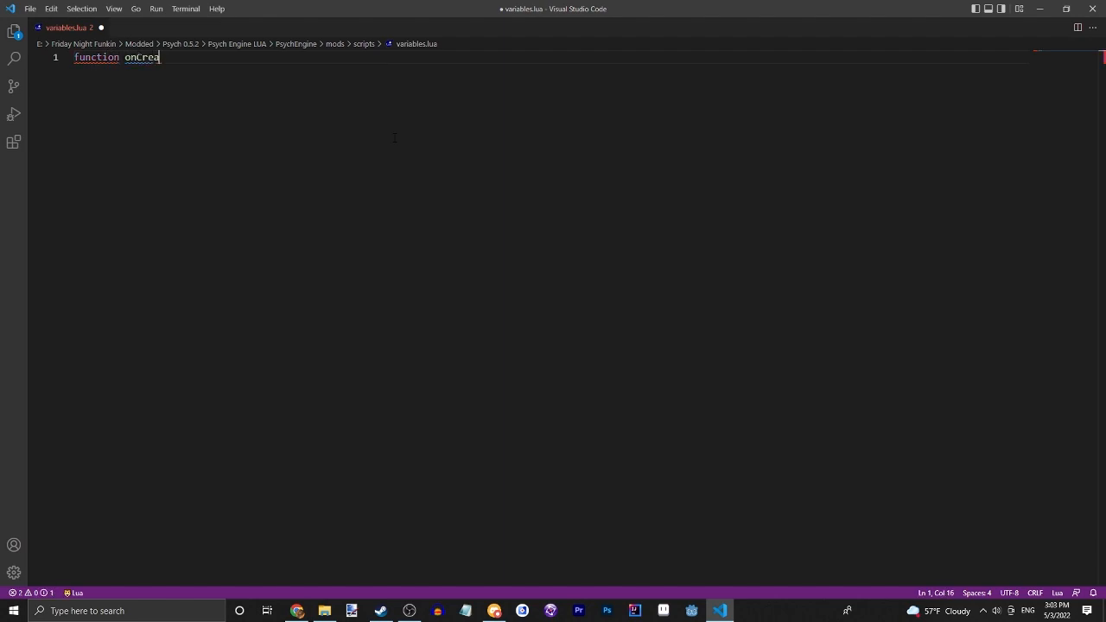
{"action": "type", "text": "te()\\"}
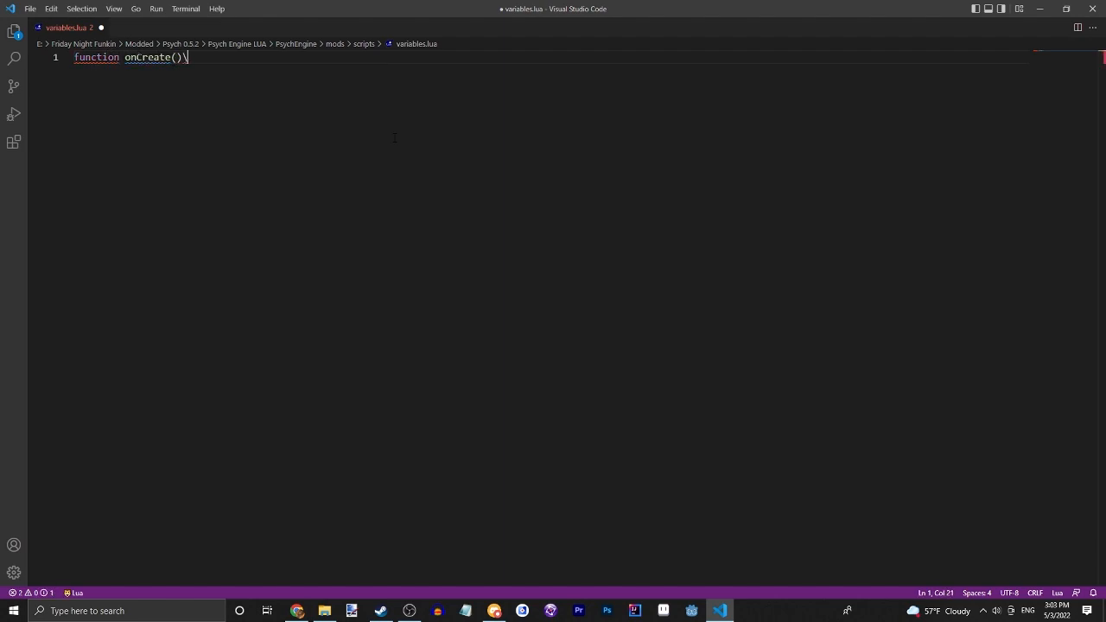
{"action": "key", "text": "Enter"}
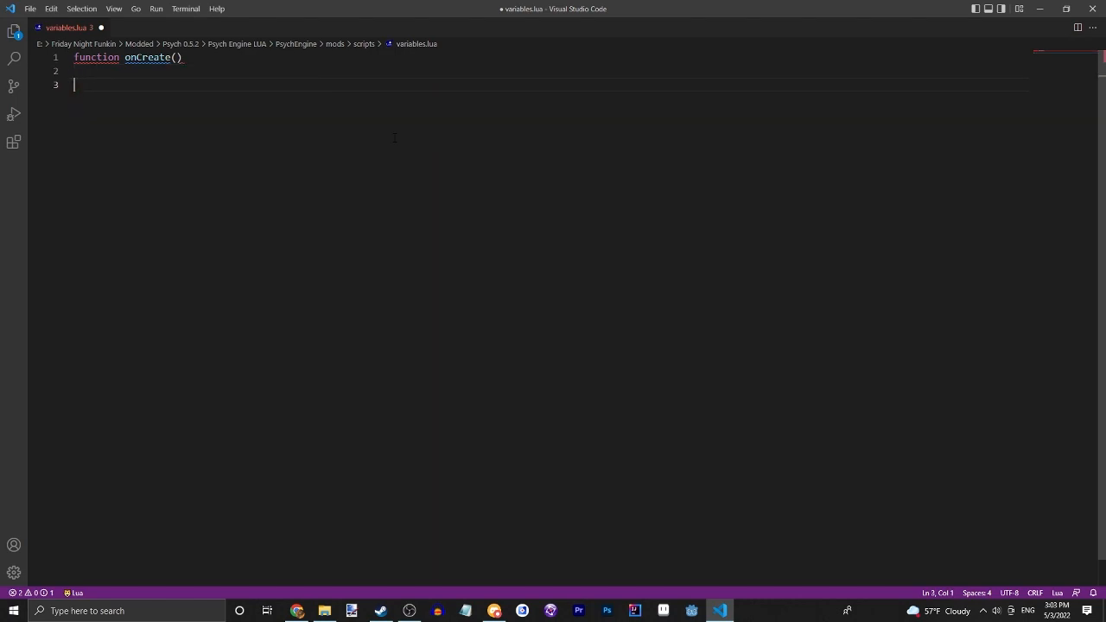
{"action": "type", "text": "end"}
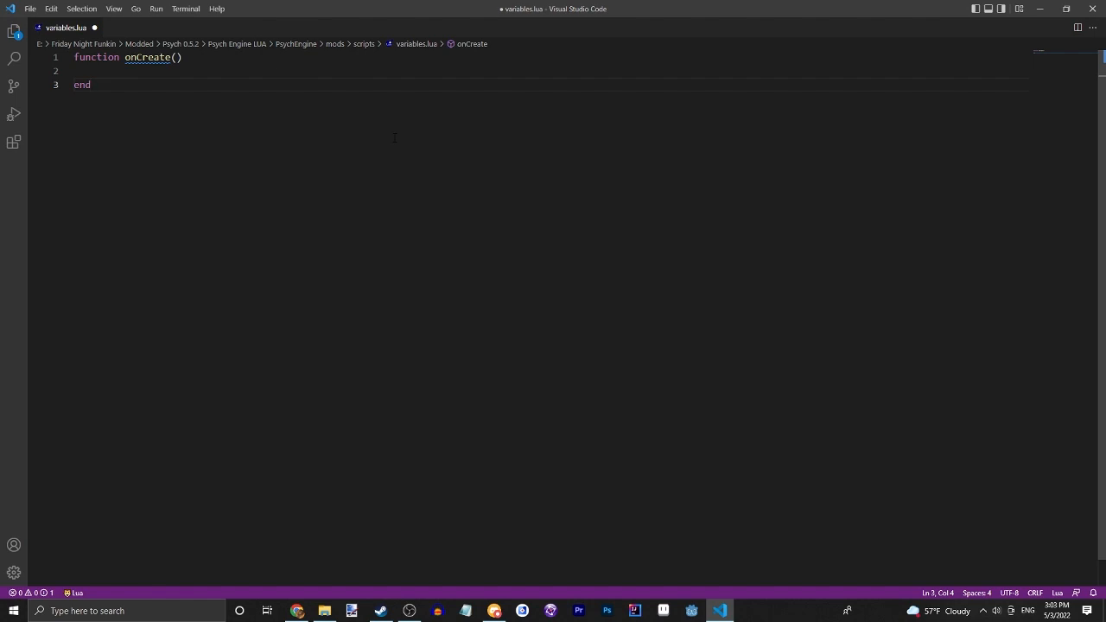
{"action": "left_click", "coordinate": [225, 70]}
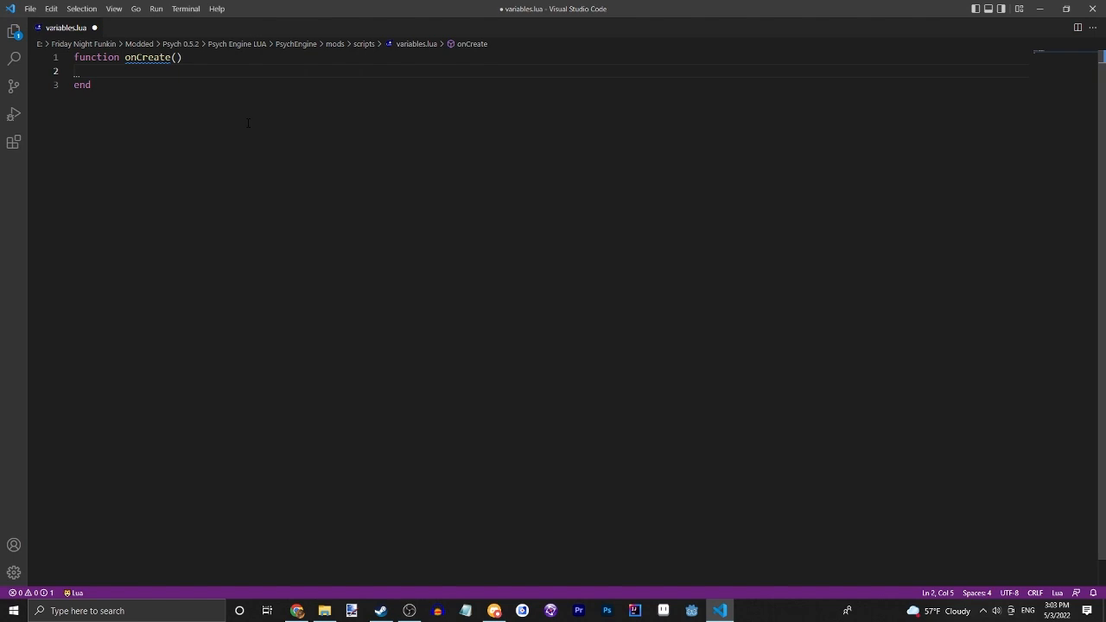
Assign number = 5 inside onCreate, after trying and discarding the values 2 and 87.
{"action": "type", "text": "_"}
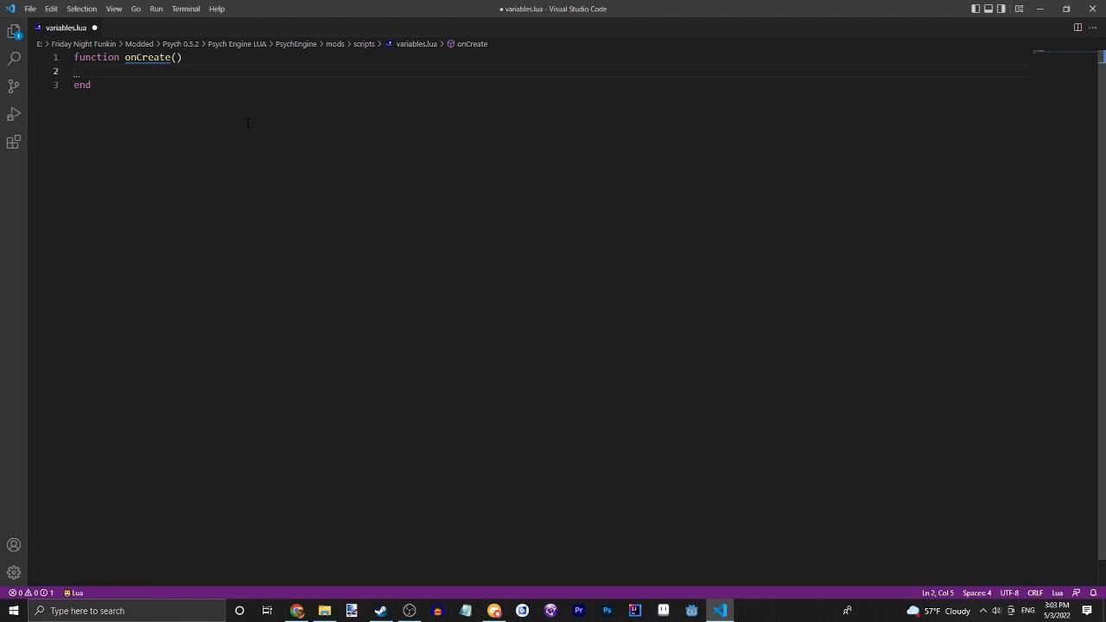
{"action": "type", "text": "nuk"}
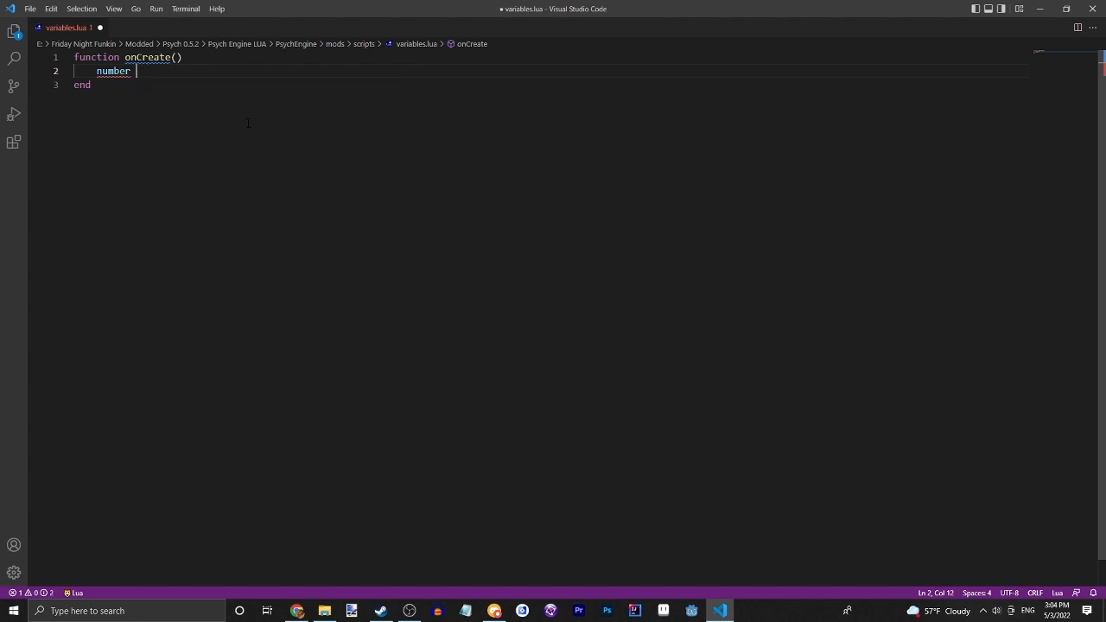
{"action": "type", "text": "="}
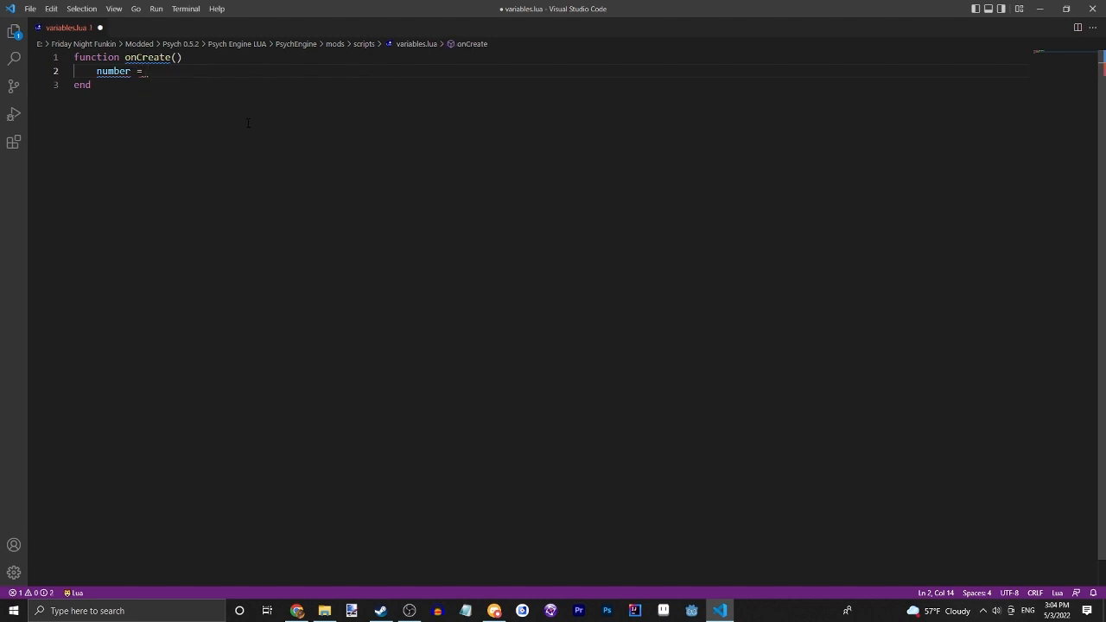
{"action": "type", "text": "2"}
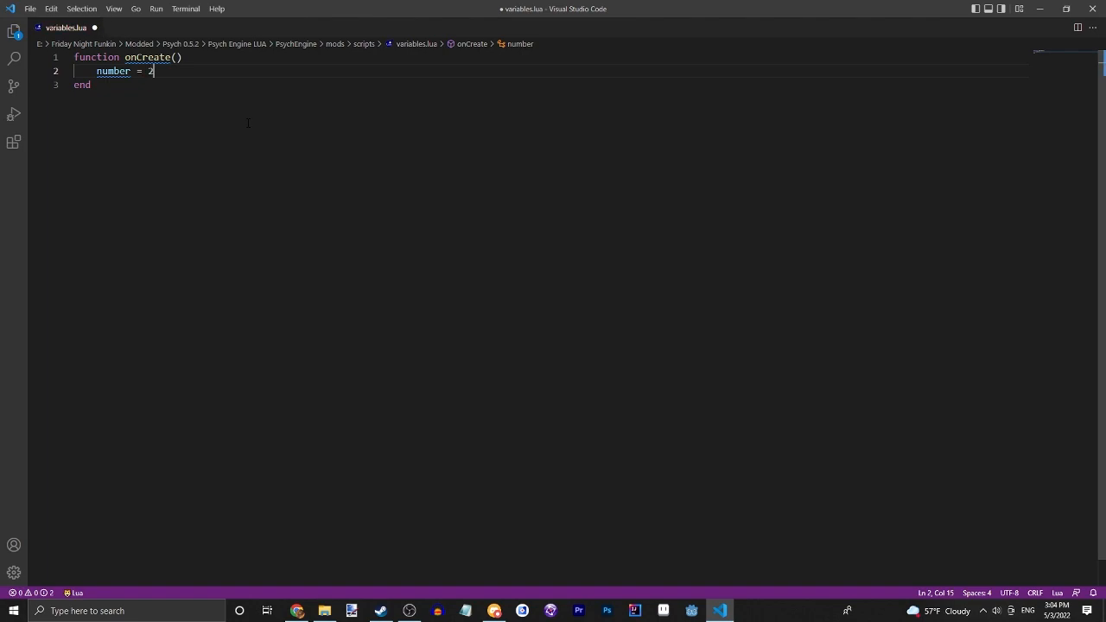
{"action": "key", "text": "Backspace"}
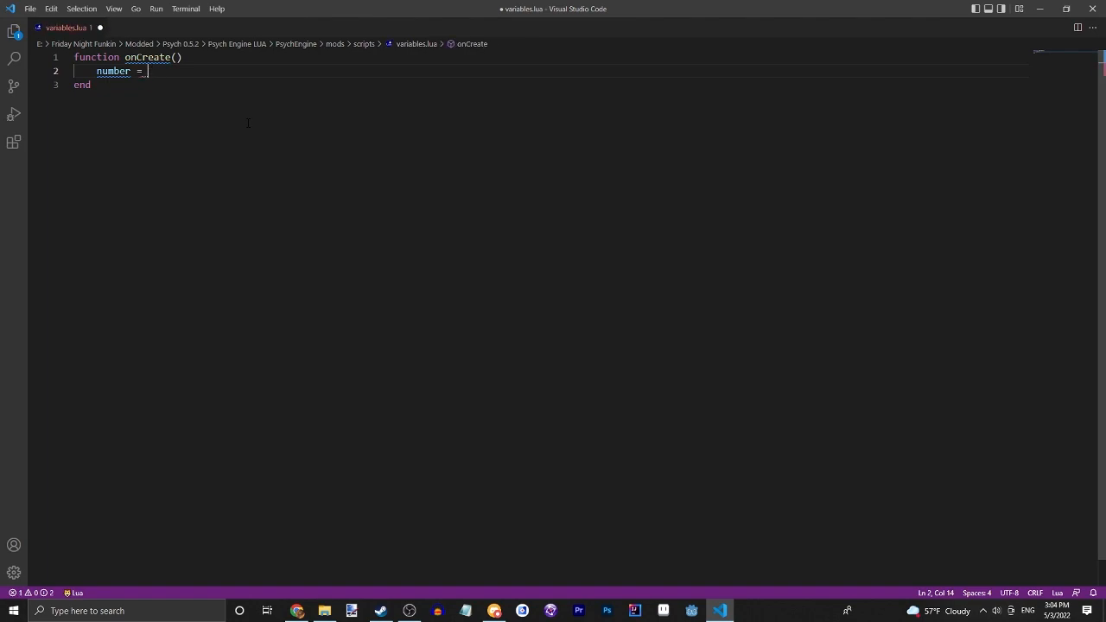
{"action": "type", "text": "87"}
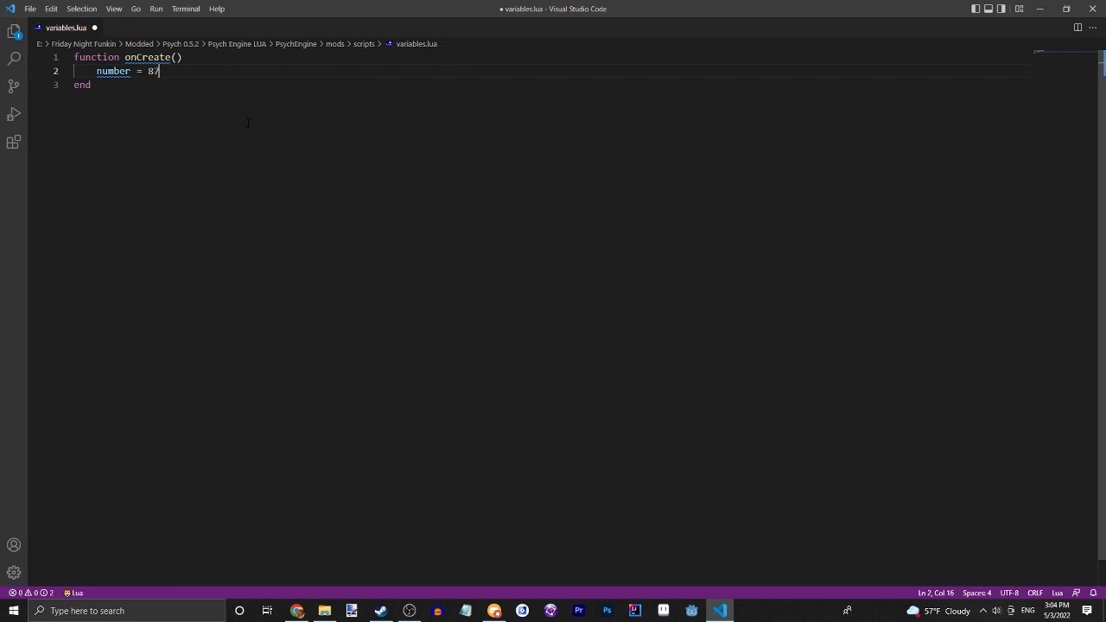
{"action": "key", "text": "Backspace"}
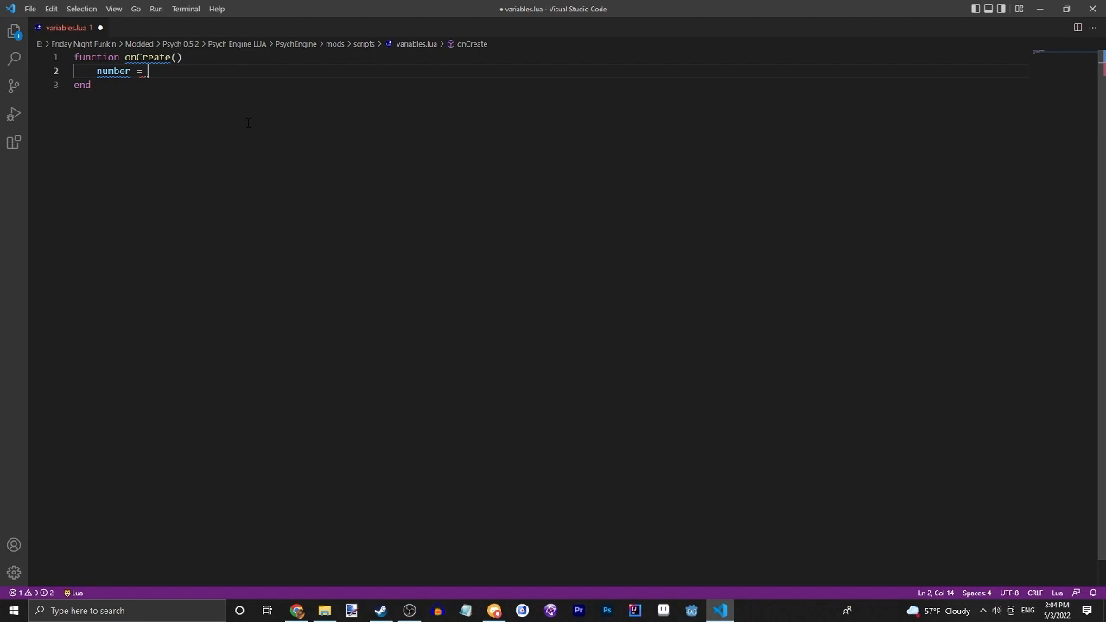
{"action": "type", "text": "6"}
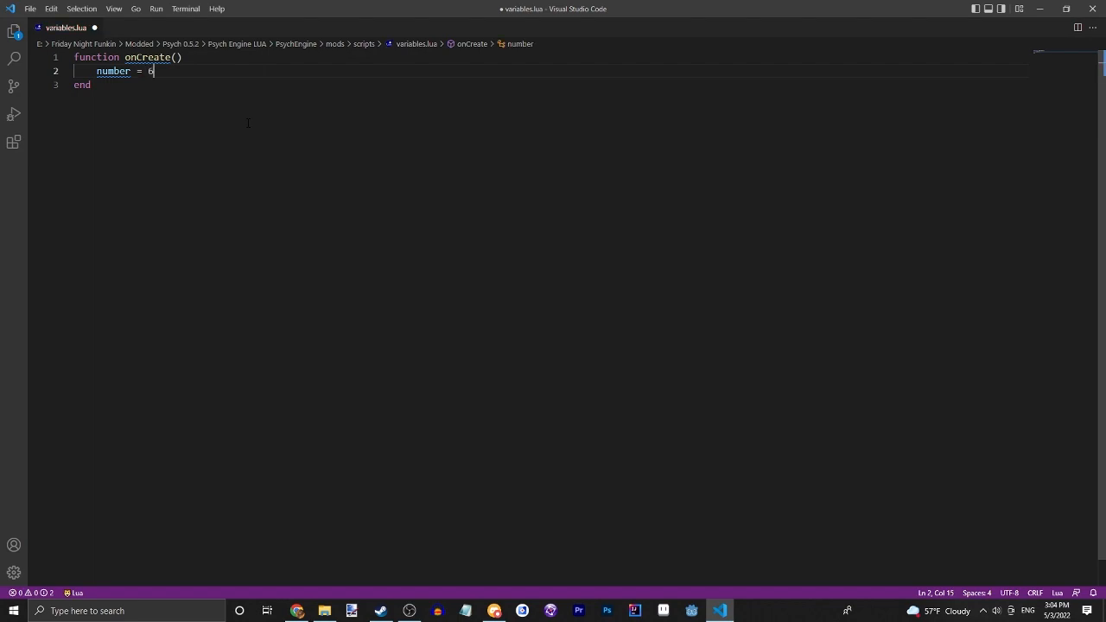
{"action": "type", "text": "5"}
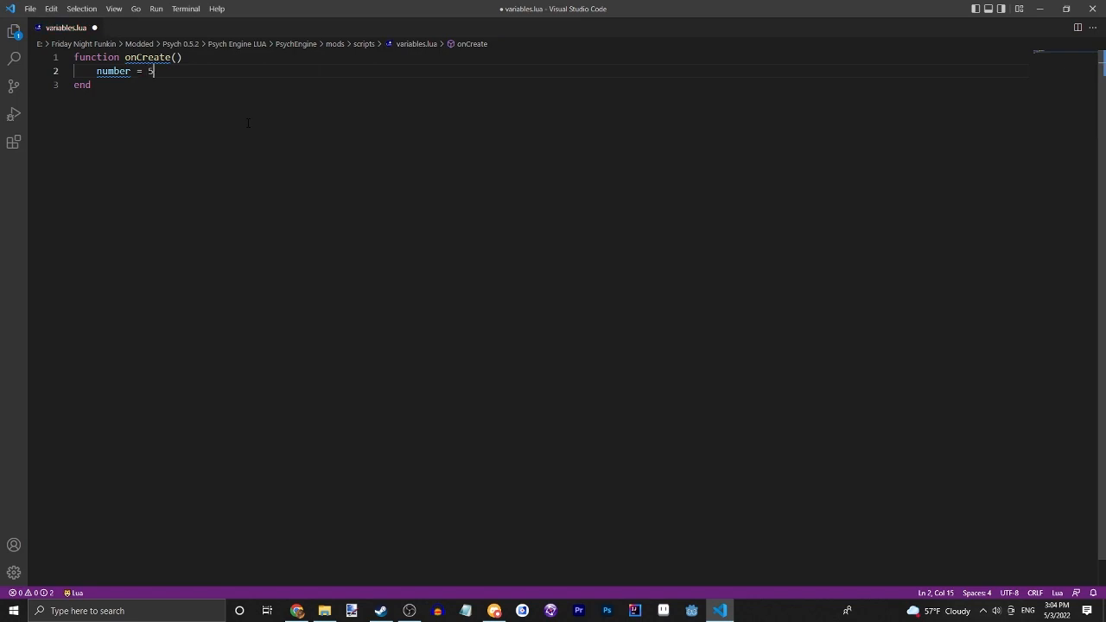
{"action": "key", "text": "Enter"}
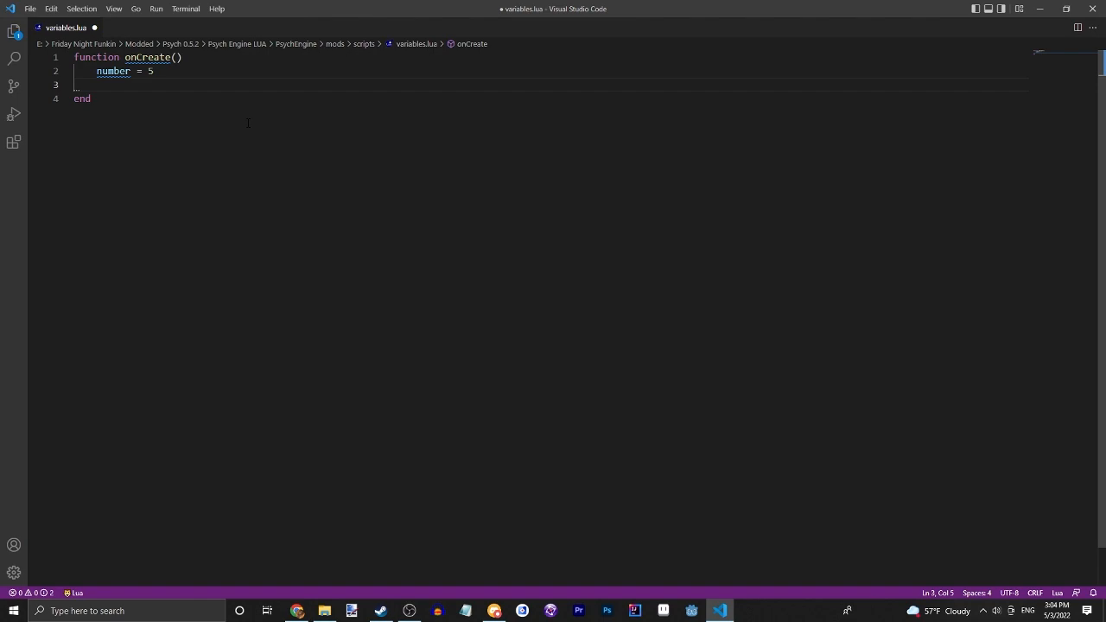
Assign boolean = true in onCreate, discarding a partly typed false.
{"action": "type", "text": "boolean ="}
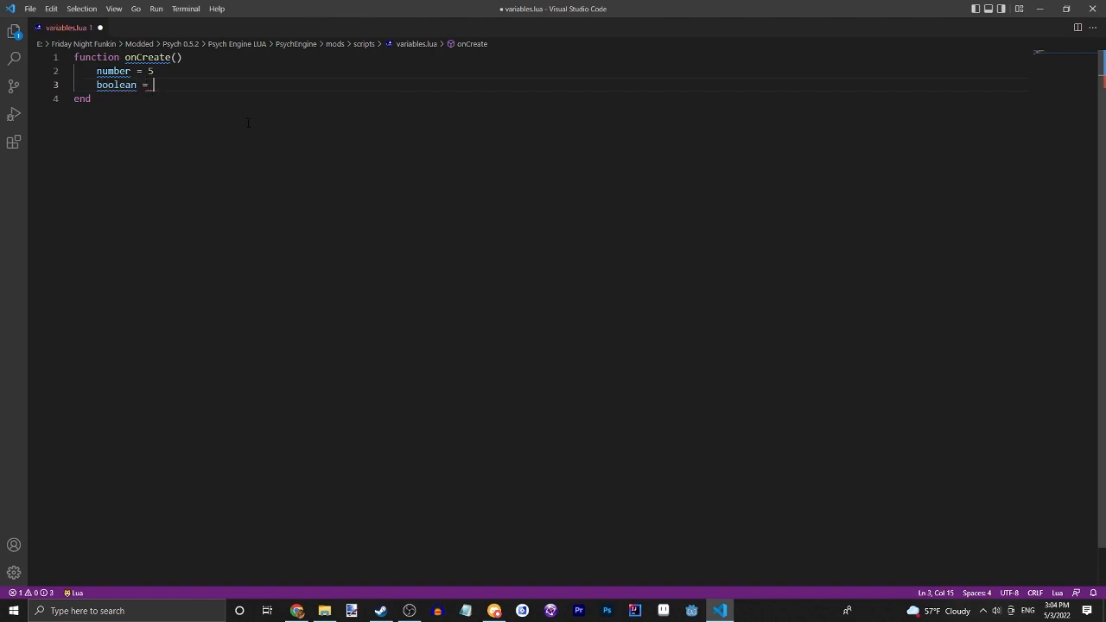
{"action": "type", "text": "fals"}
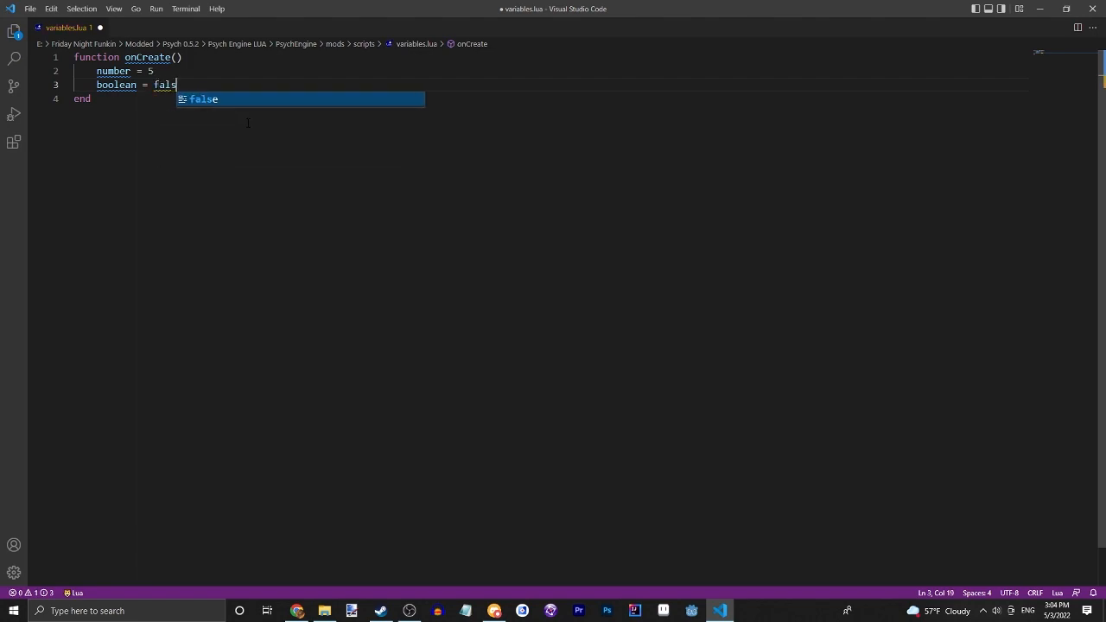
{"action": "key", "text": "Backspace"}
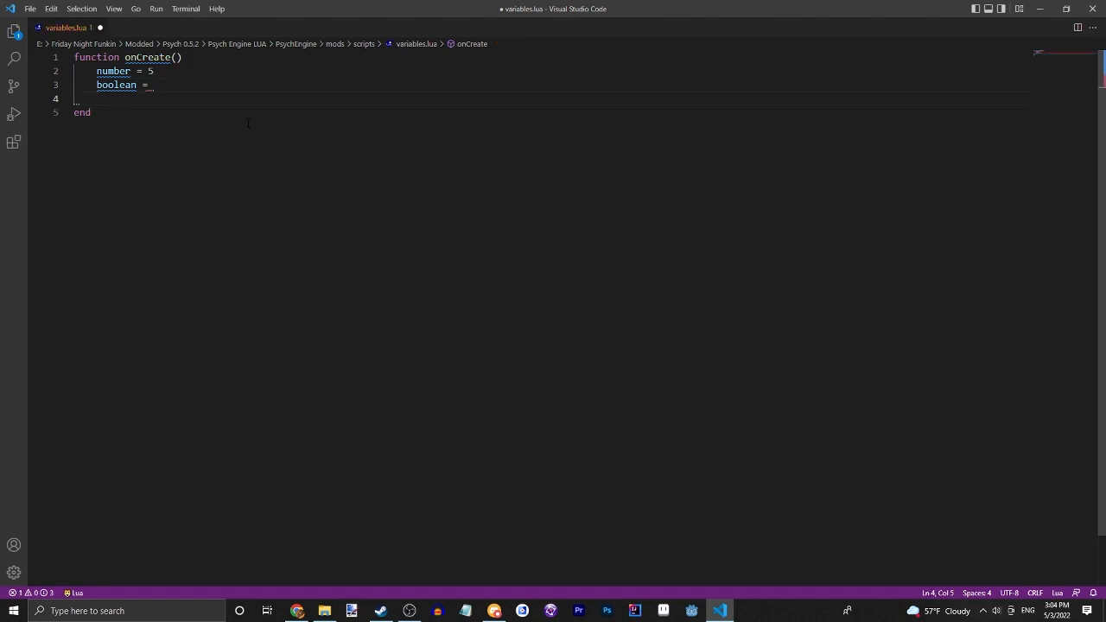
{"action": "type", "text": "t"}
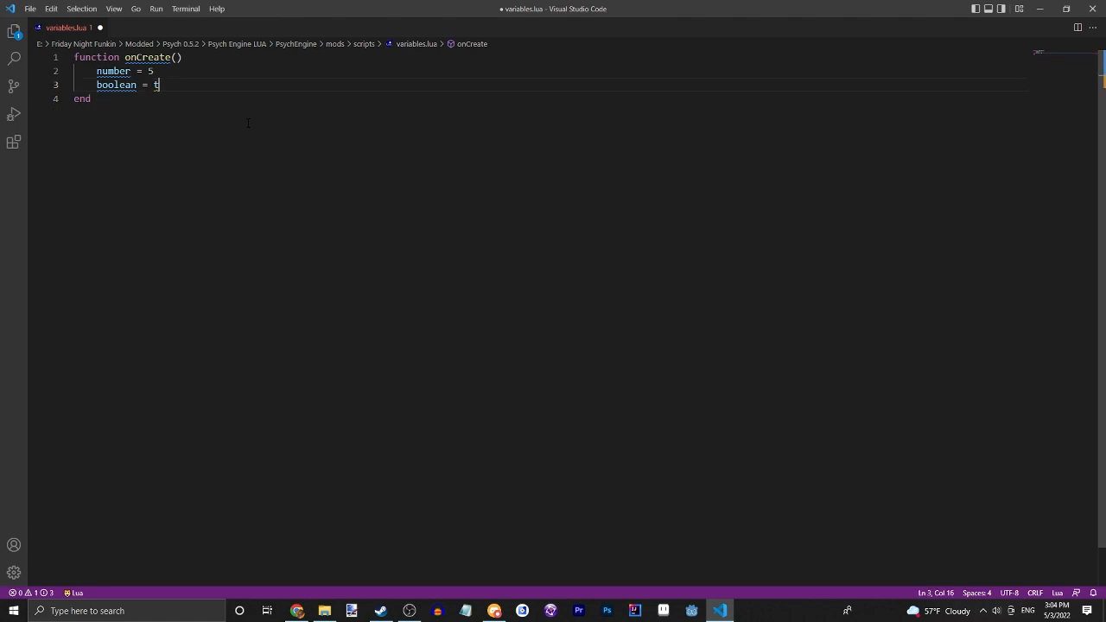
{"action": "type", "text": "rue"}
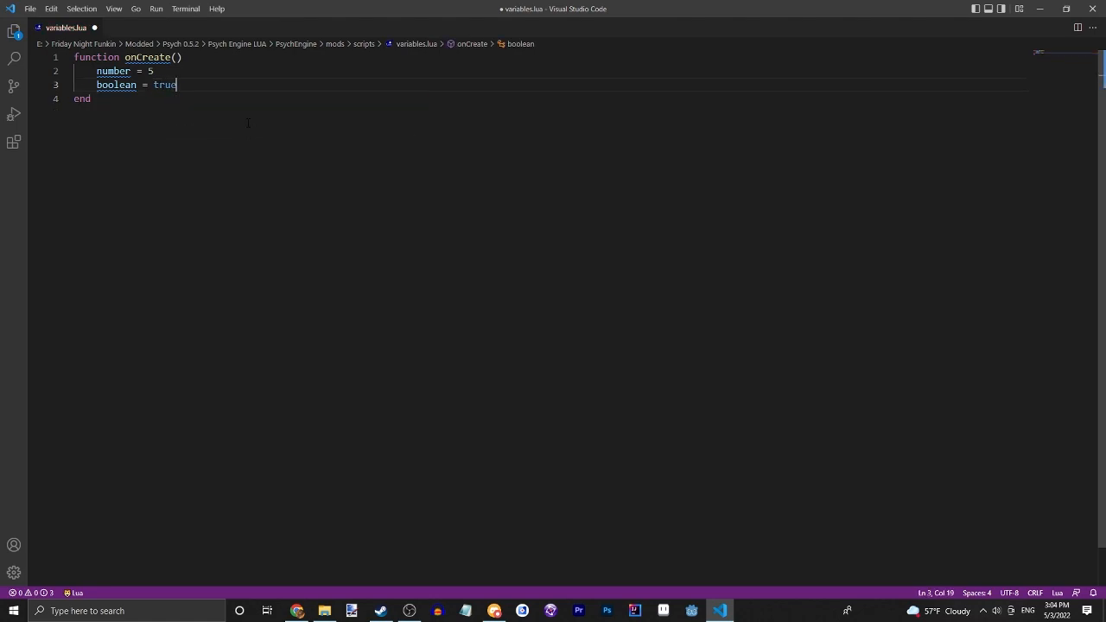
Assign string = 'Pizza' in onCreate.
{"action": "type", "text": "string ="}
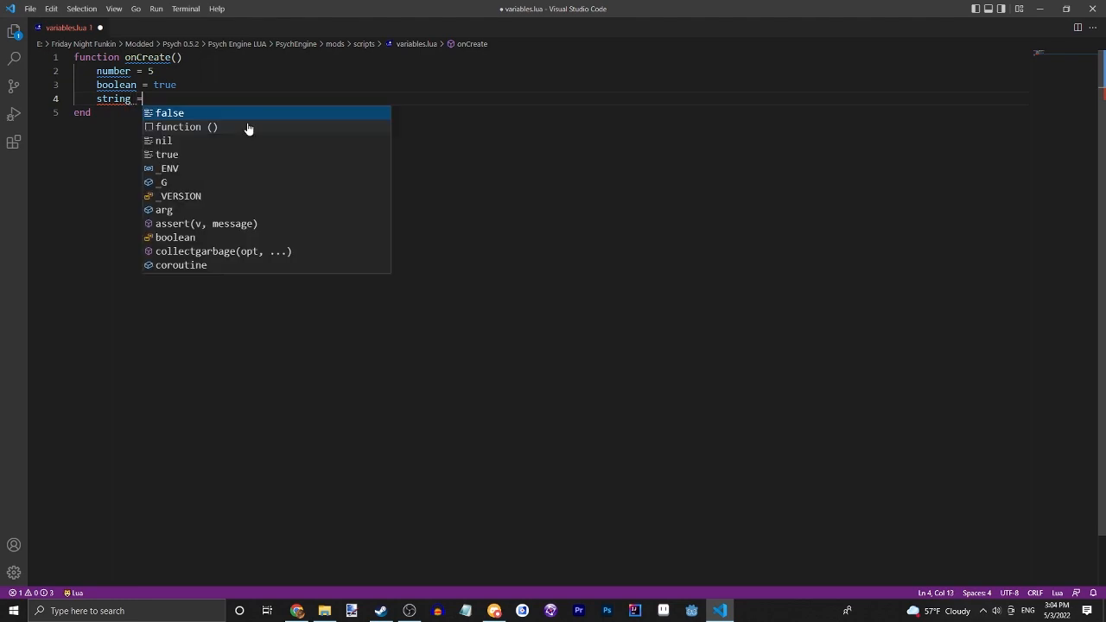
{"action": "type", "text": "'stri"}
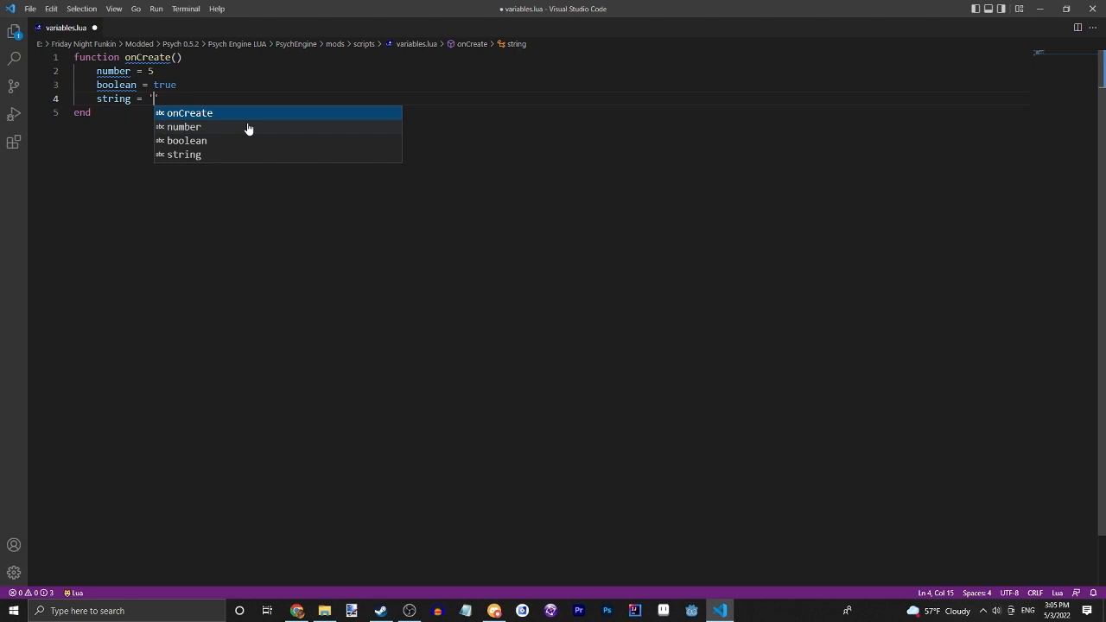
{"action": "type", "text": "piz"}
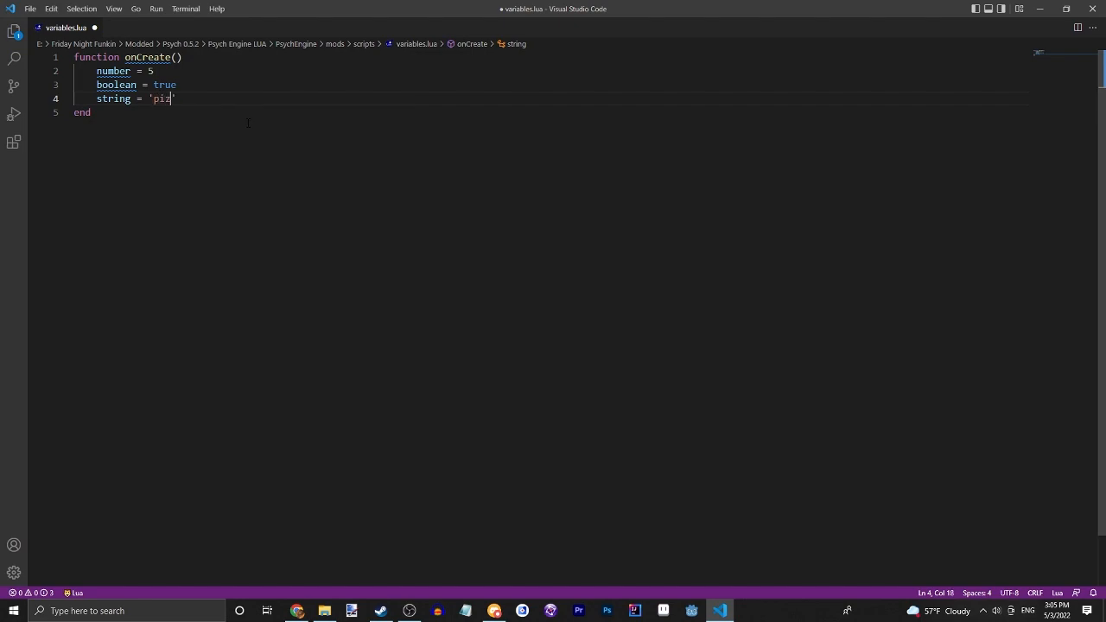
{"action": "type", "text": "za"}
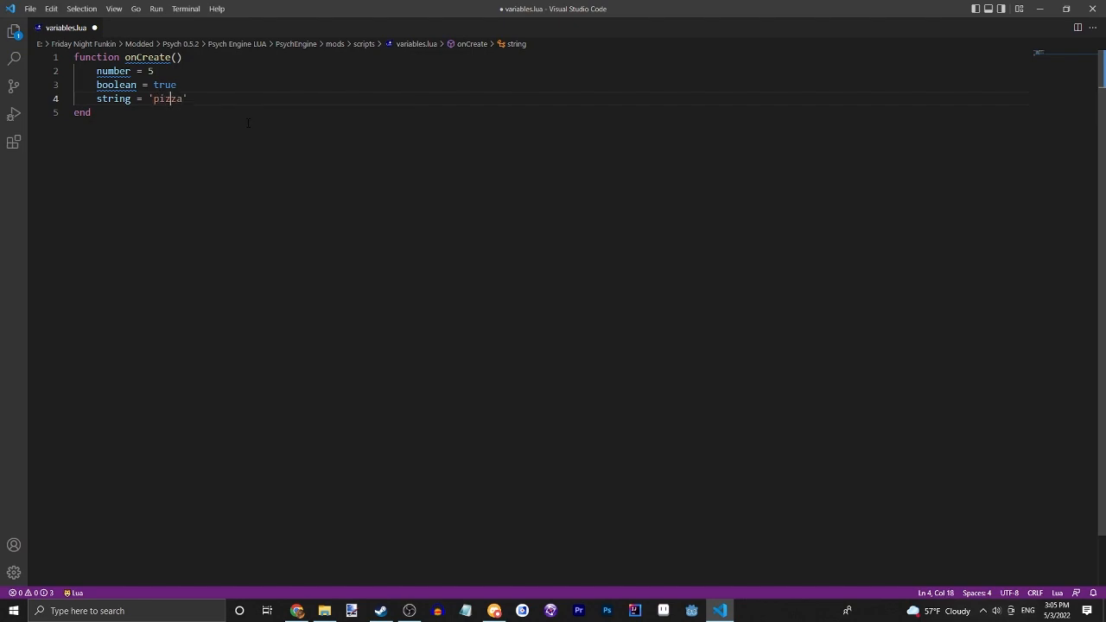
{"action": "type", "text": "Pizza"}
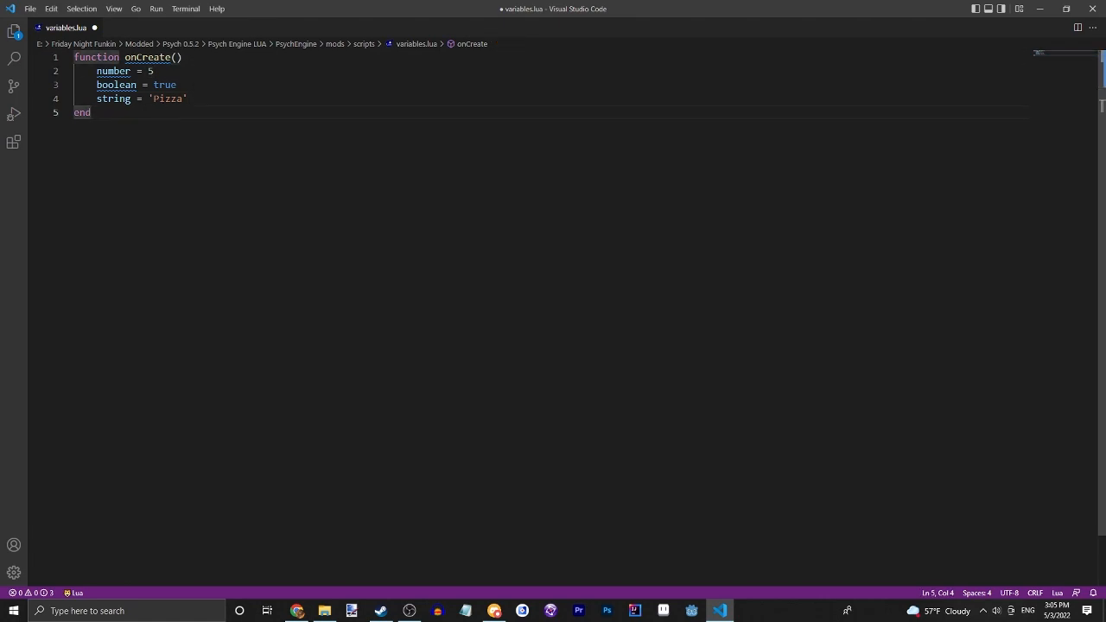
{"action": "left_click_drag", "start_coordinate": [76, 71], "coordinate": [186, 98]}
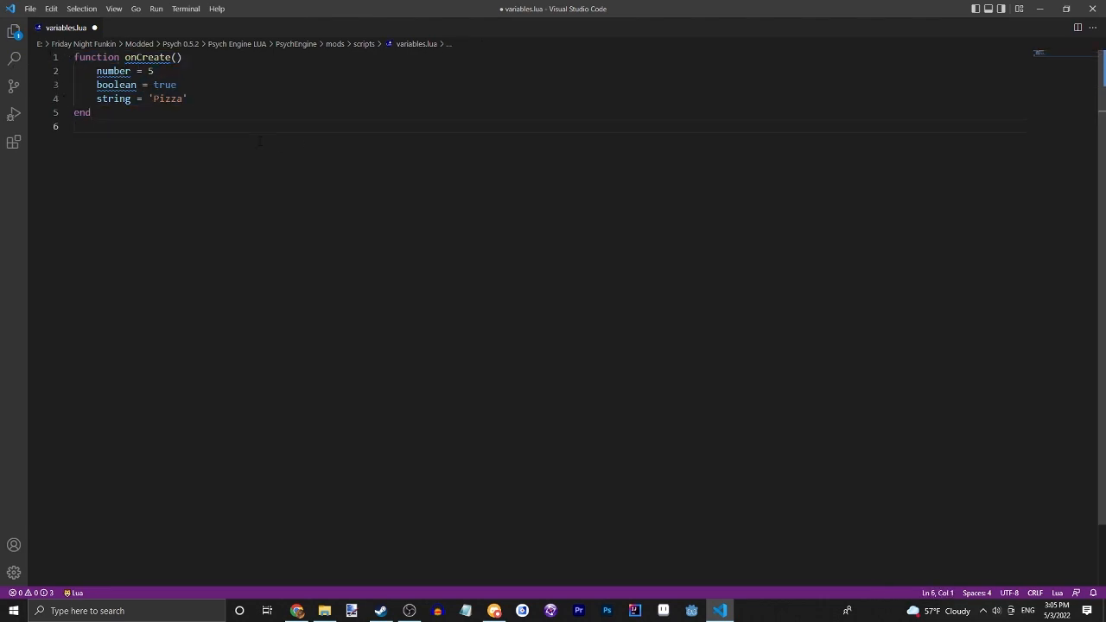
Add function onUpdate() whose body increments number with number = number + 1.
{"action": "type", "text": "functi"}
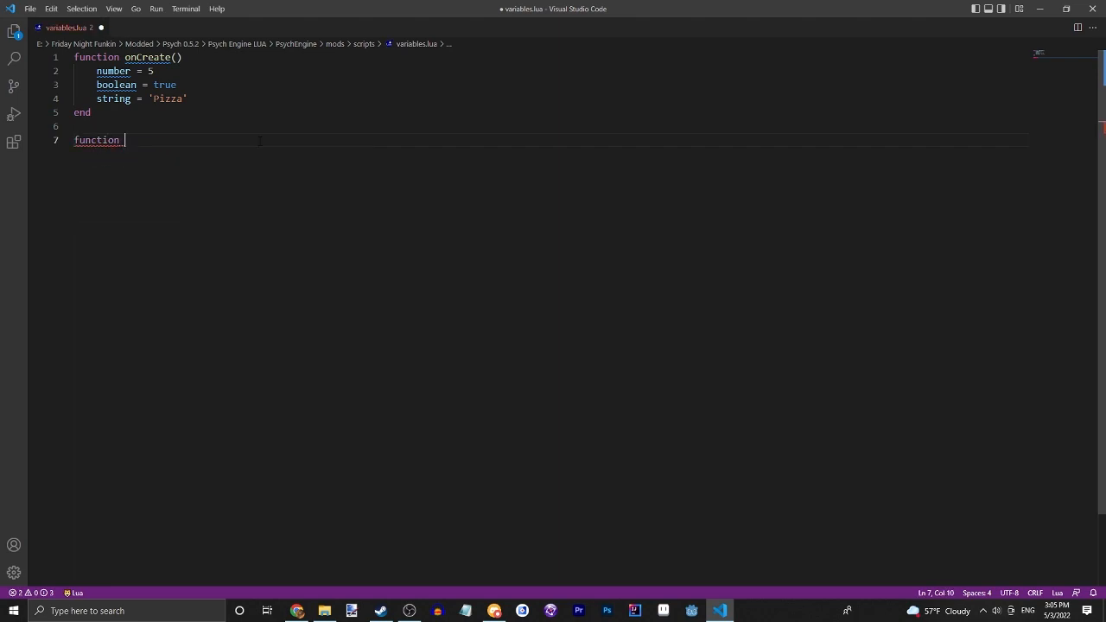
{"action": "type", "text": "on"}
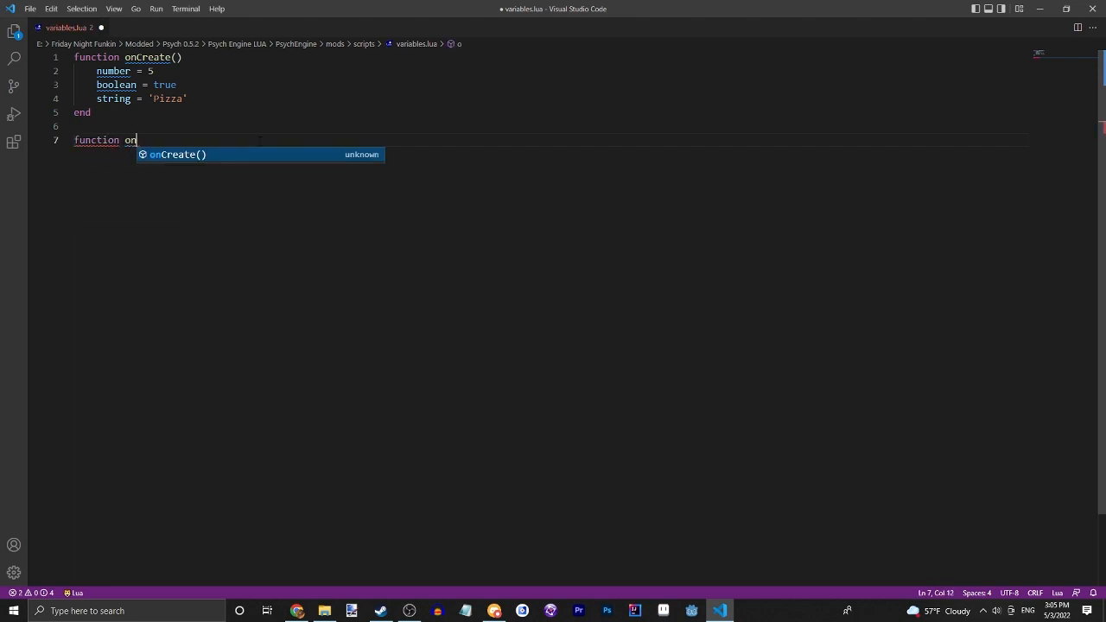
{"action": "type", "text": "Update"}
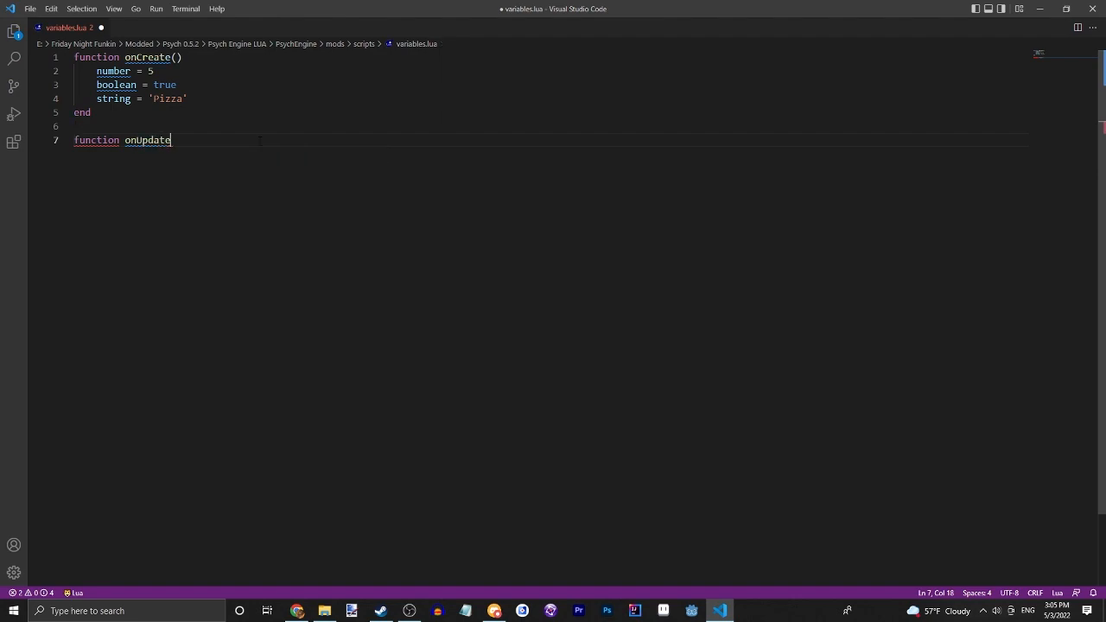
{"action": "type", "text": "()"}
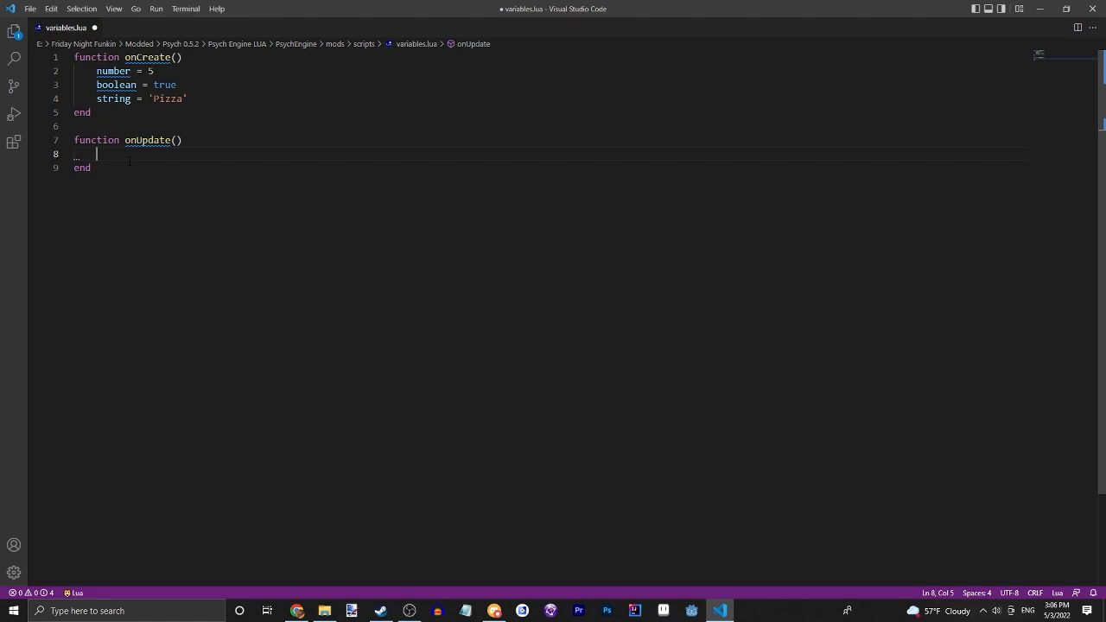
{"action": "type", "text": "number"}
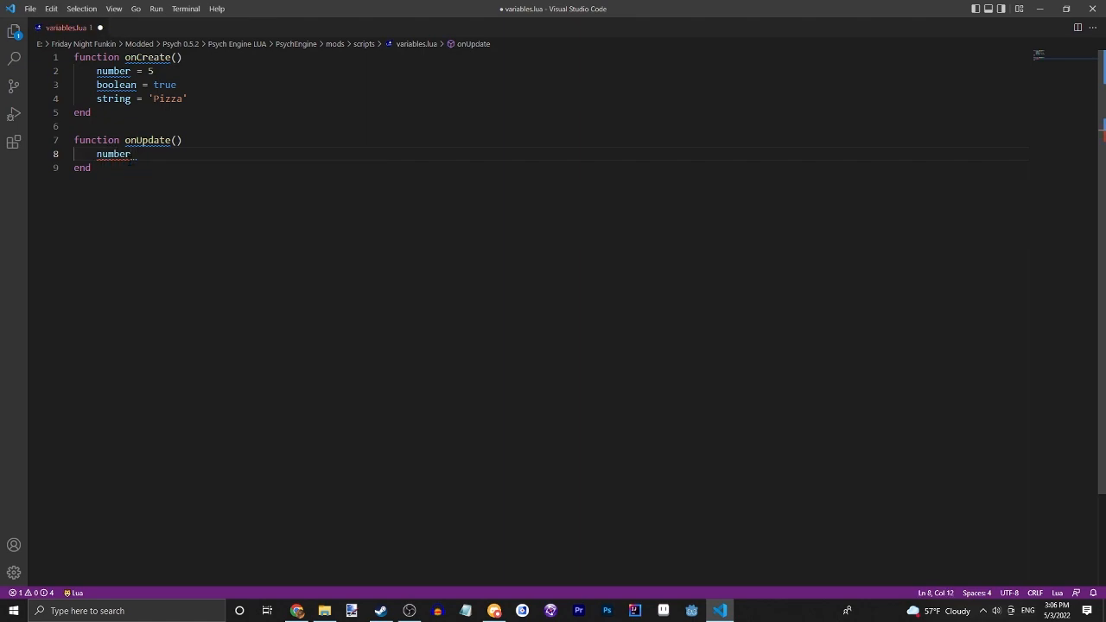
{"action": "type", "text": "= number + 1"}
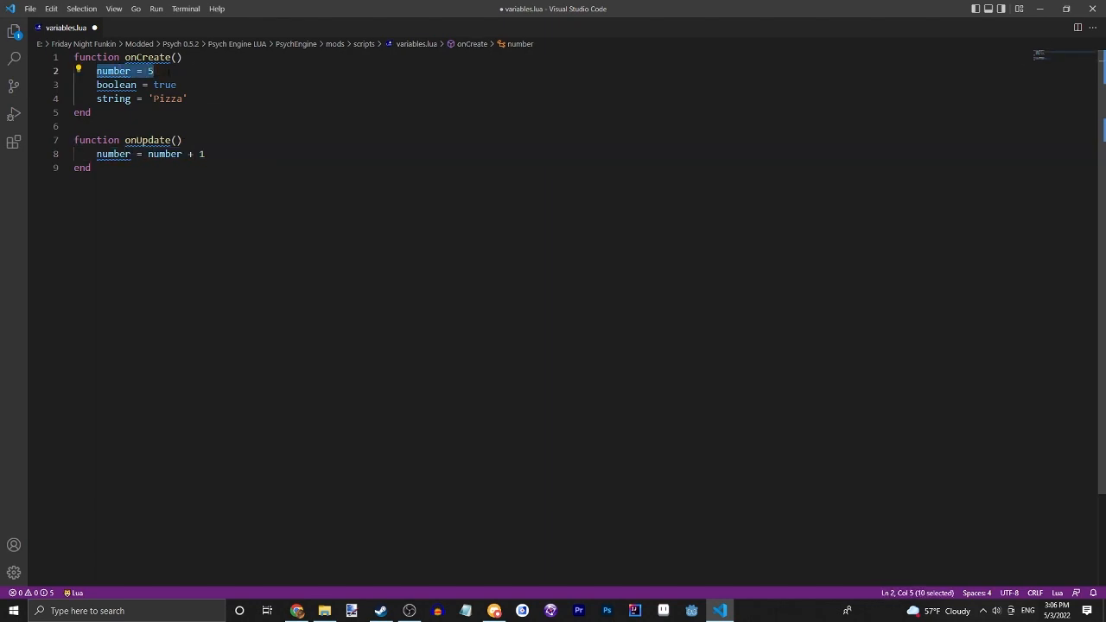
Add a debugPrint(number) call inside onUpdate below the increment line.
{"action": "left_click", "coordinate": [204, 154]}
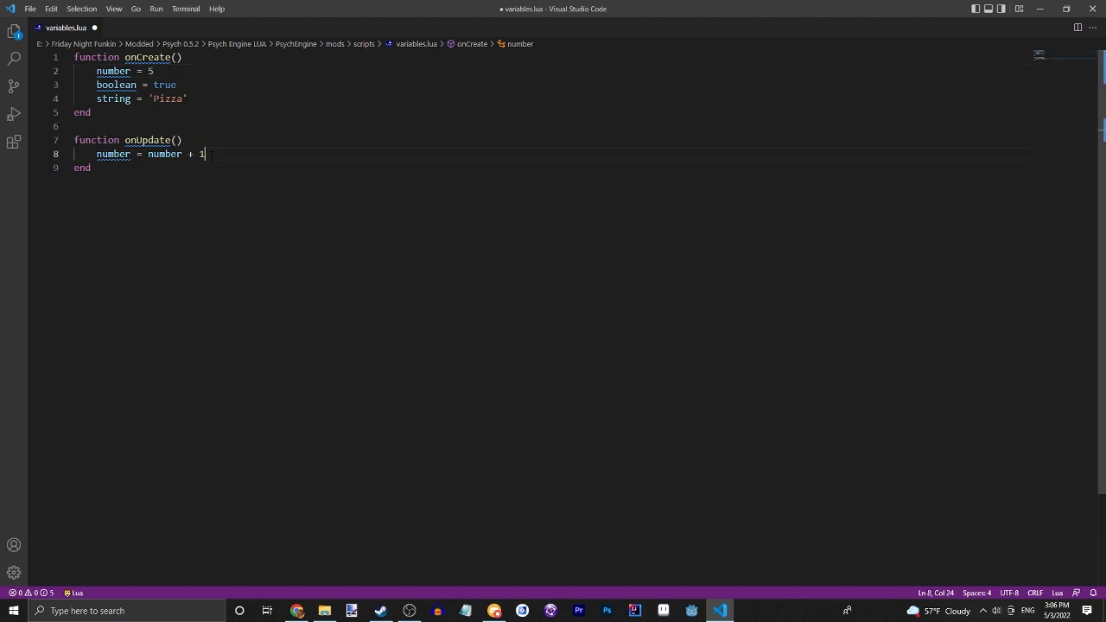
{"action": "type", "text": "debug"}
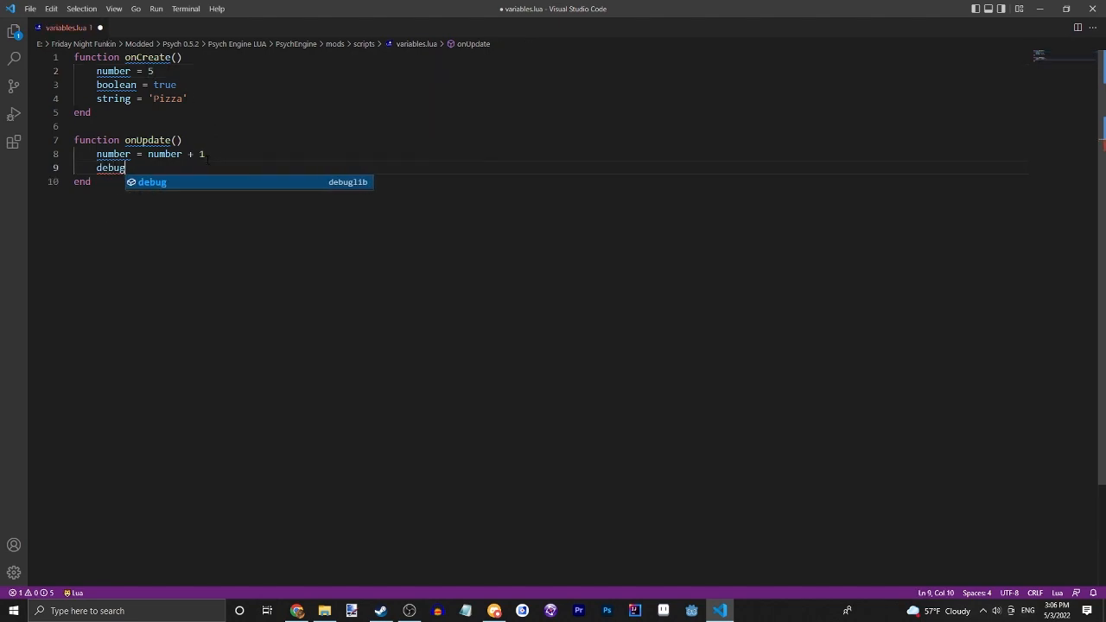
{"action": "type", "text": "Print"}
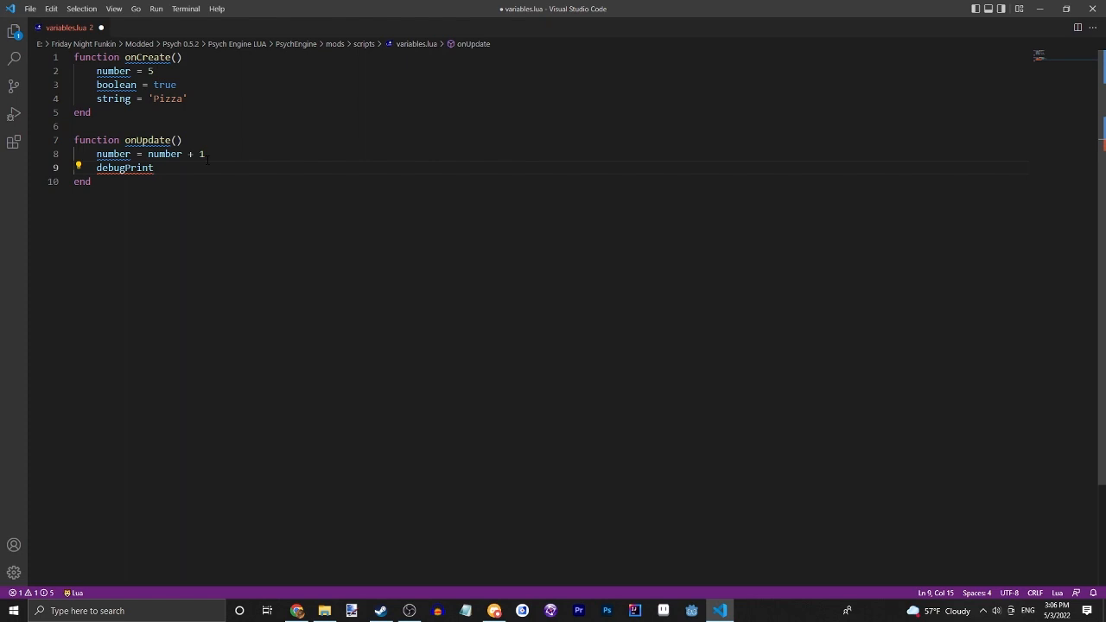
{"action": "type", "text": "()"}
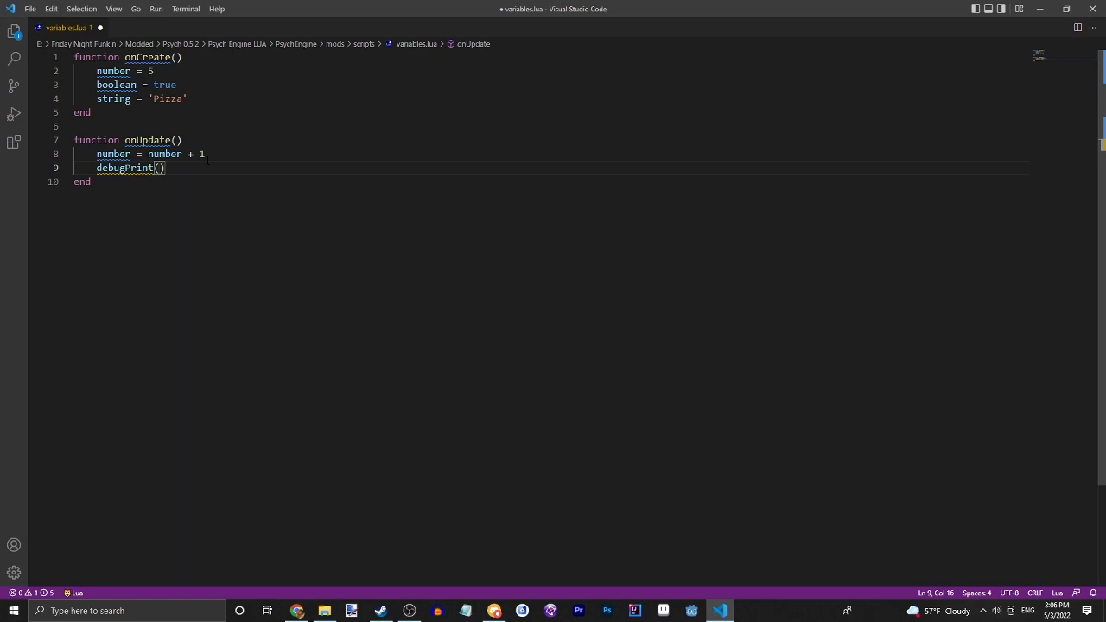
{"action": "type", "text": "number"}
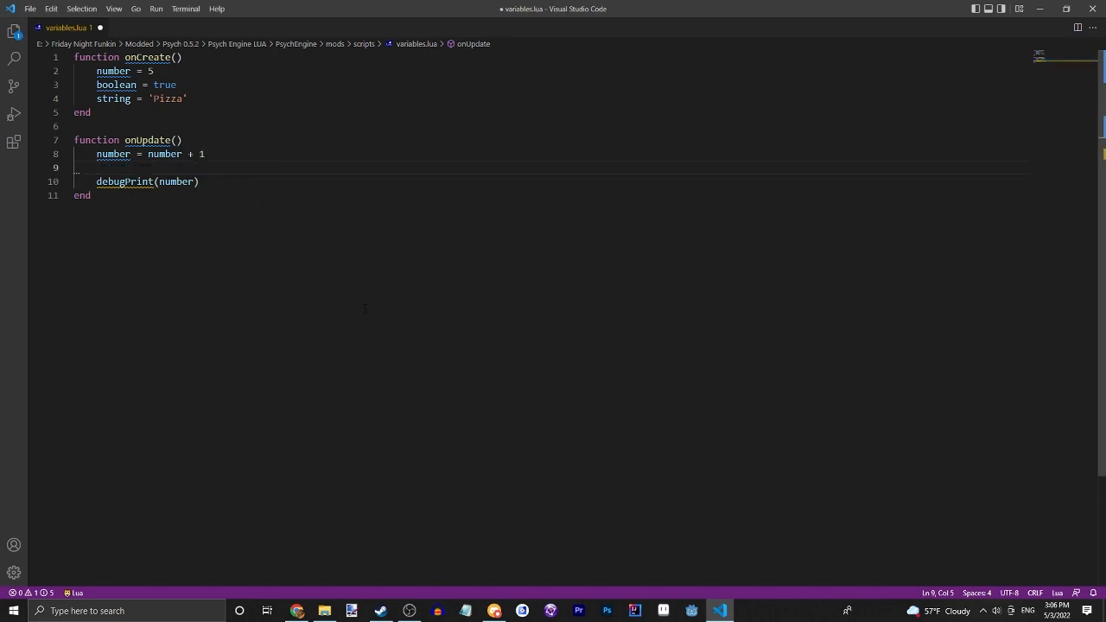
Wrap debugPrint(number) in an if string == 'Pizza' then block and begin an onStepHit header.
{"action": "type", "text": "if"}
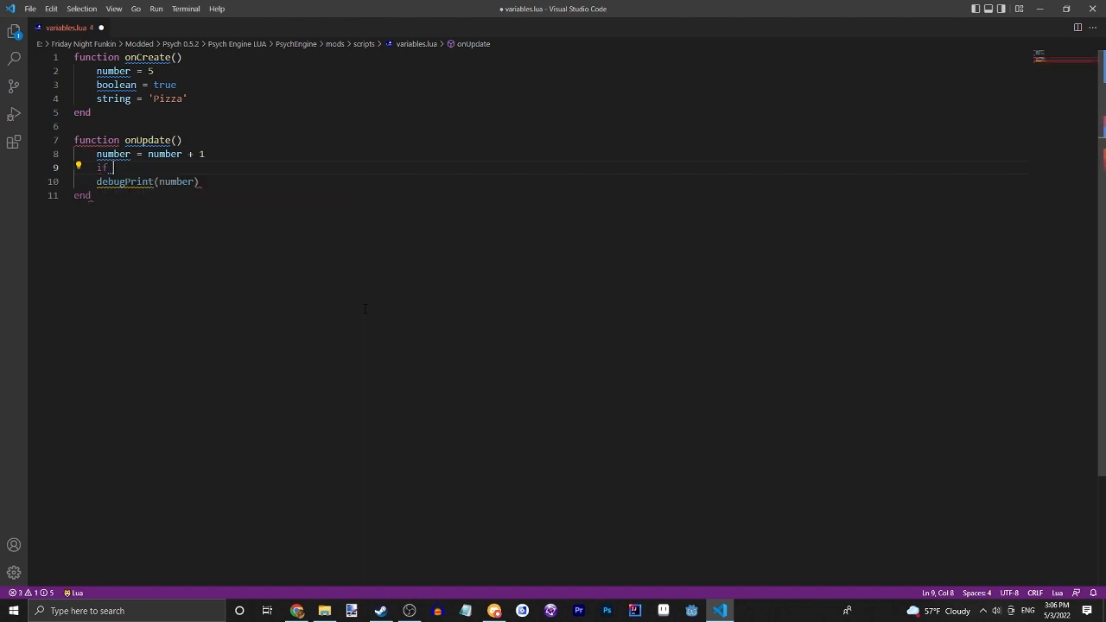
{"action": "type", "text": "string"}
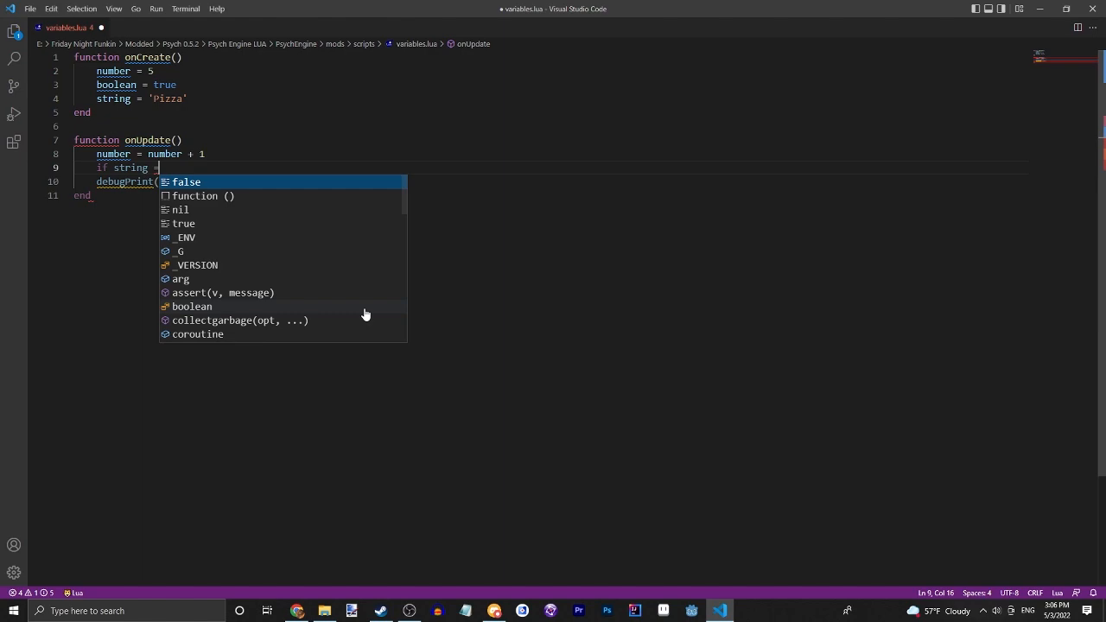
{"action": "type", "text": "="}
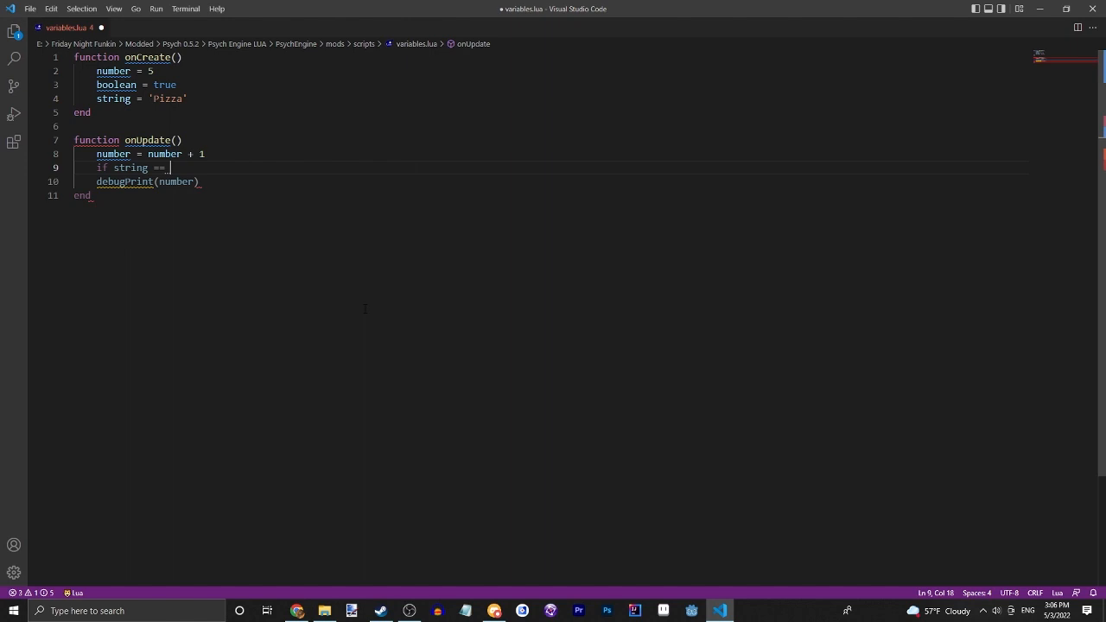
{"action": "type", "text": "'Pizza' then"}
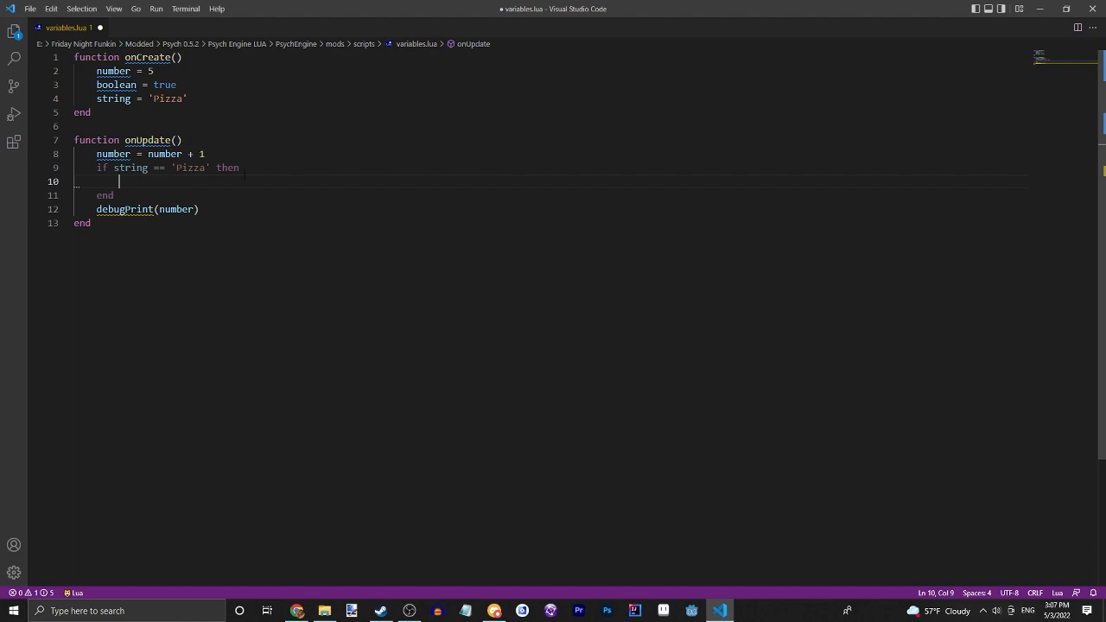
{"action": "type", "text": "debugPrint(number)"}
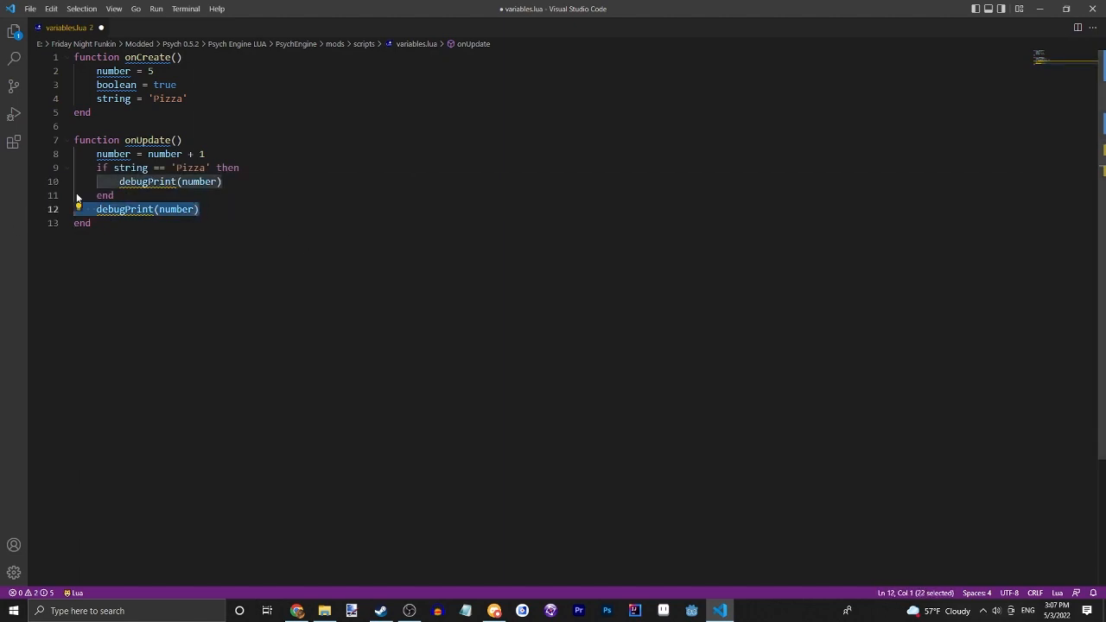
{"action": "key", "text": "Delete"}
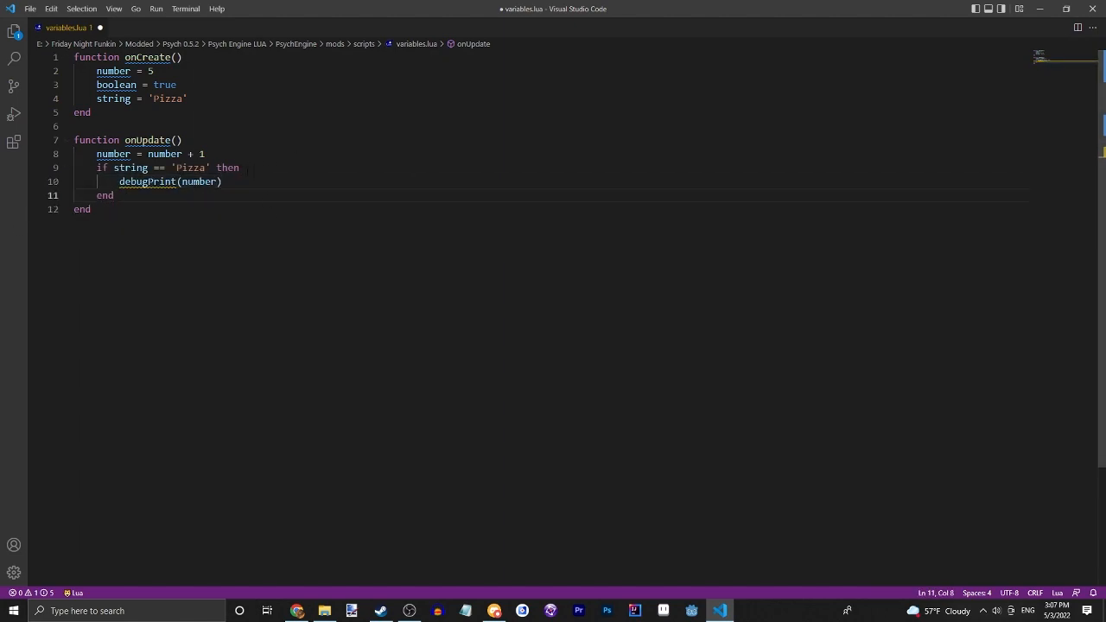
{"action": "left_click", "coordinate": [106, 195]}
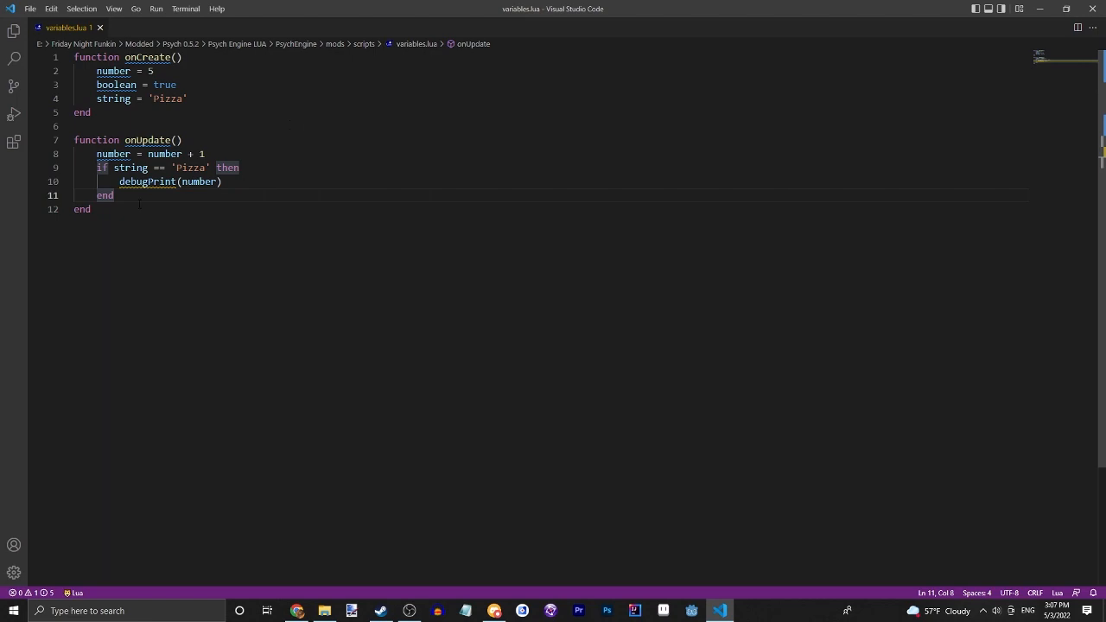
{"action": "type", "text": "function onStepHit("}
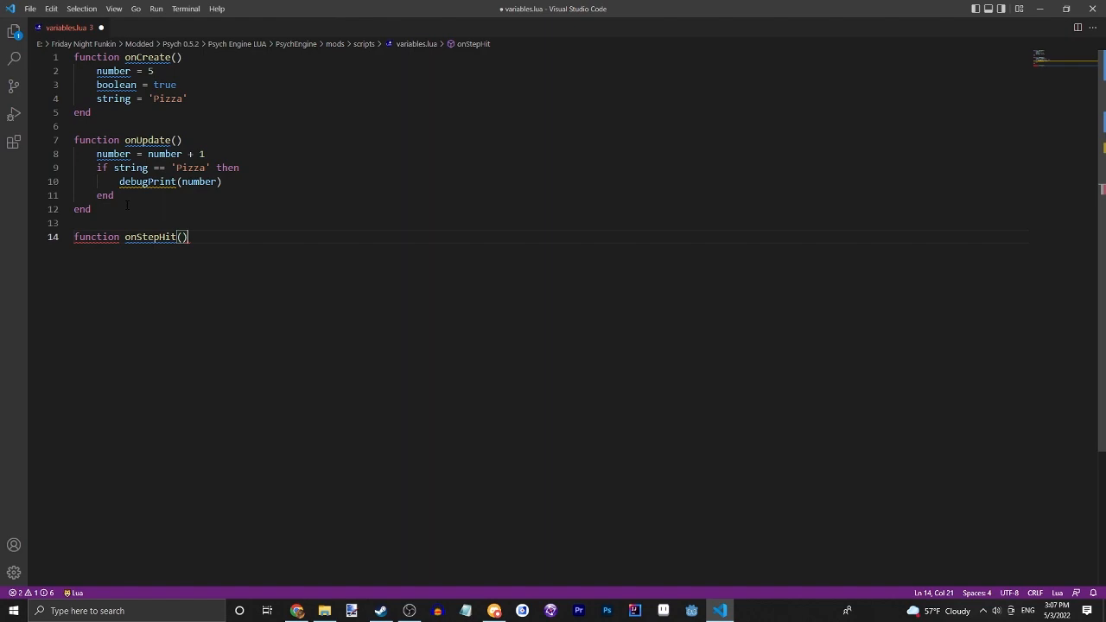
Complete function onStepHit() with an if curStep == 32 then check.
{"action": "key", "text": "Backspace"}
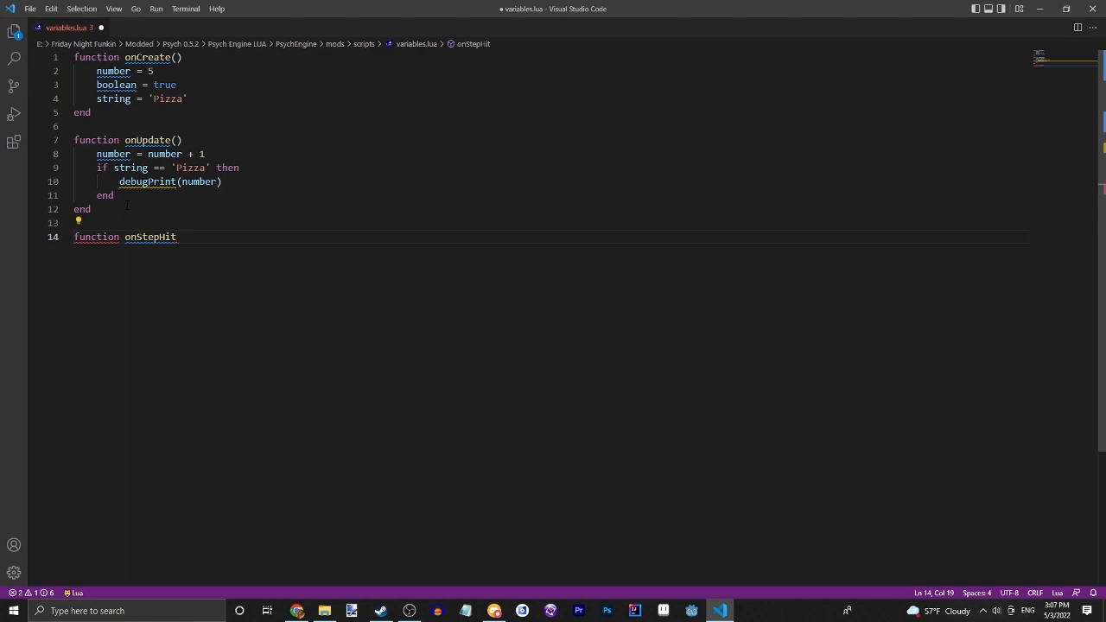
{"action": "type", "text": "()"}
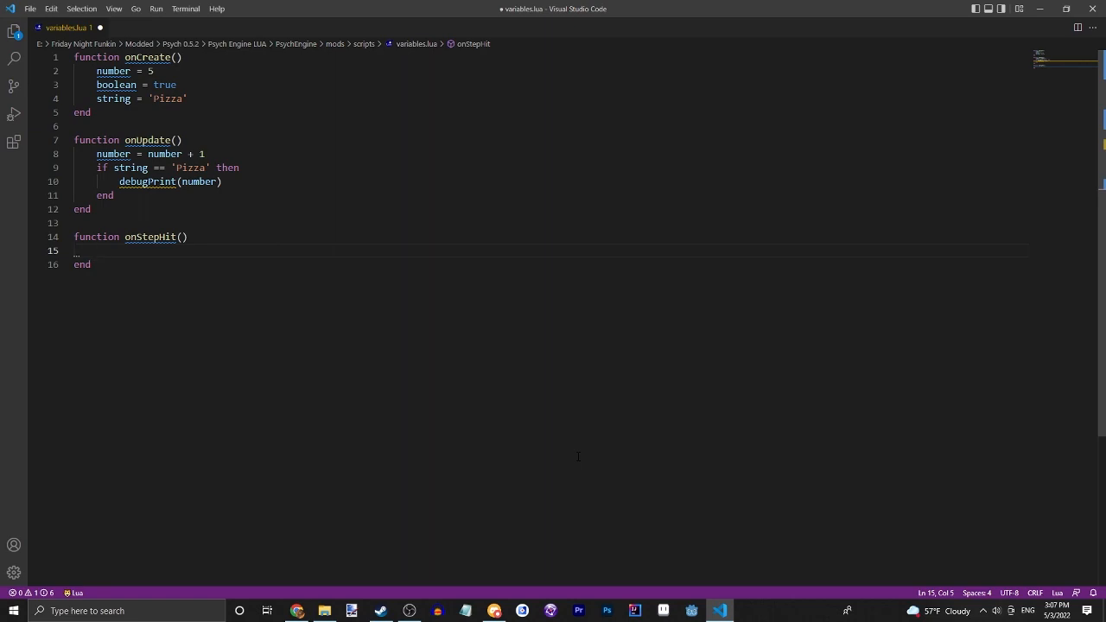
{"action": "type", "text": "if curStep"}
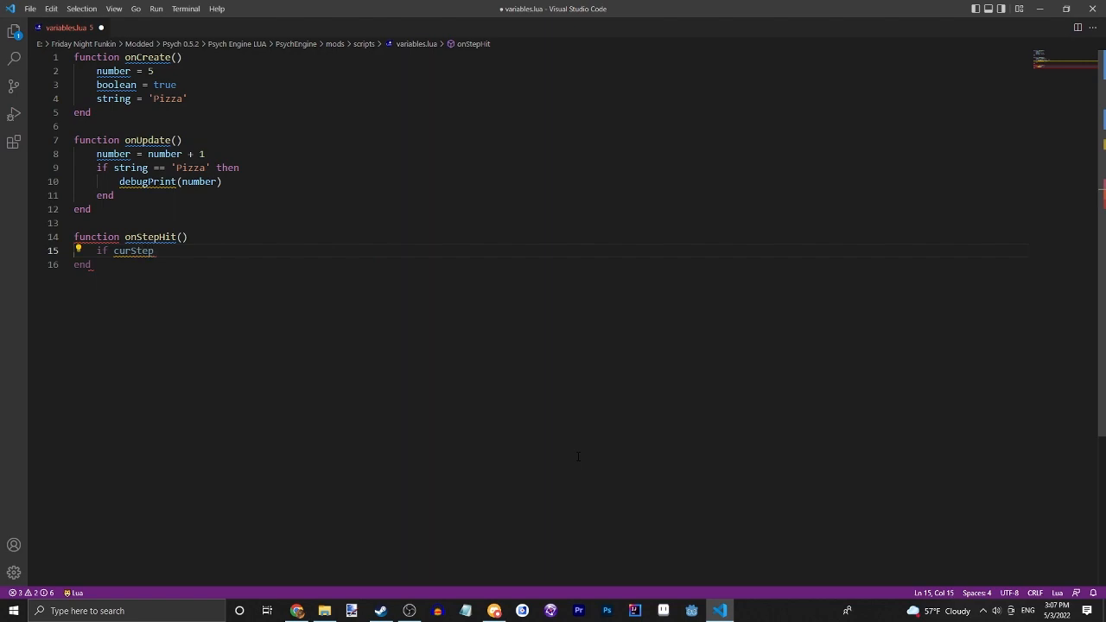
{"action": "type", "text": "=="}
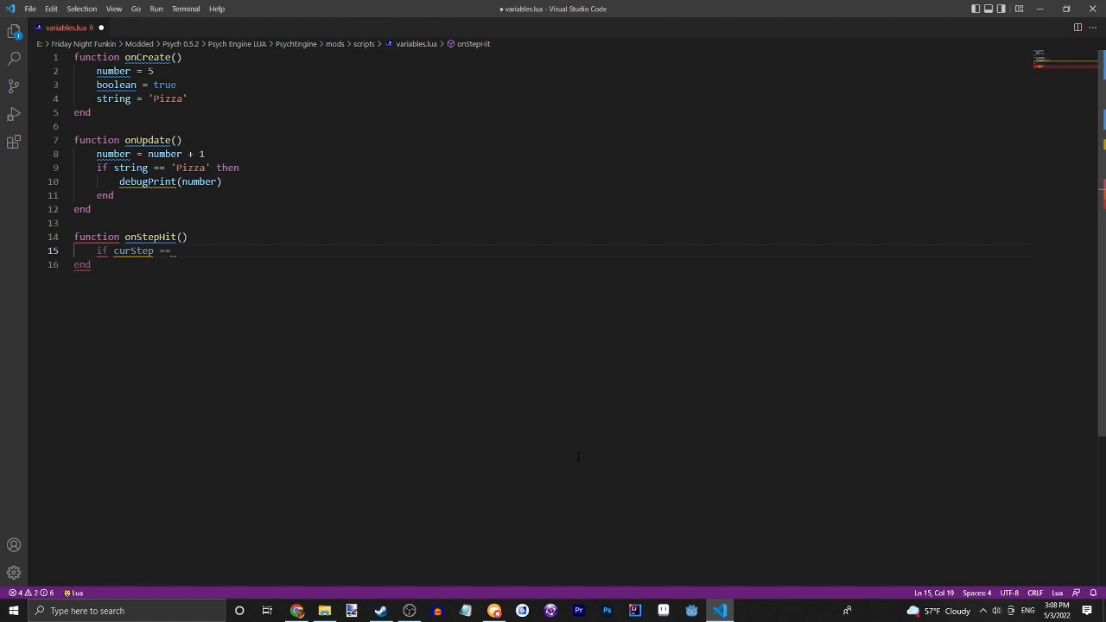
{"action": "type", "text": "32 then"}
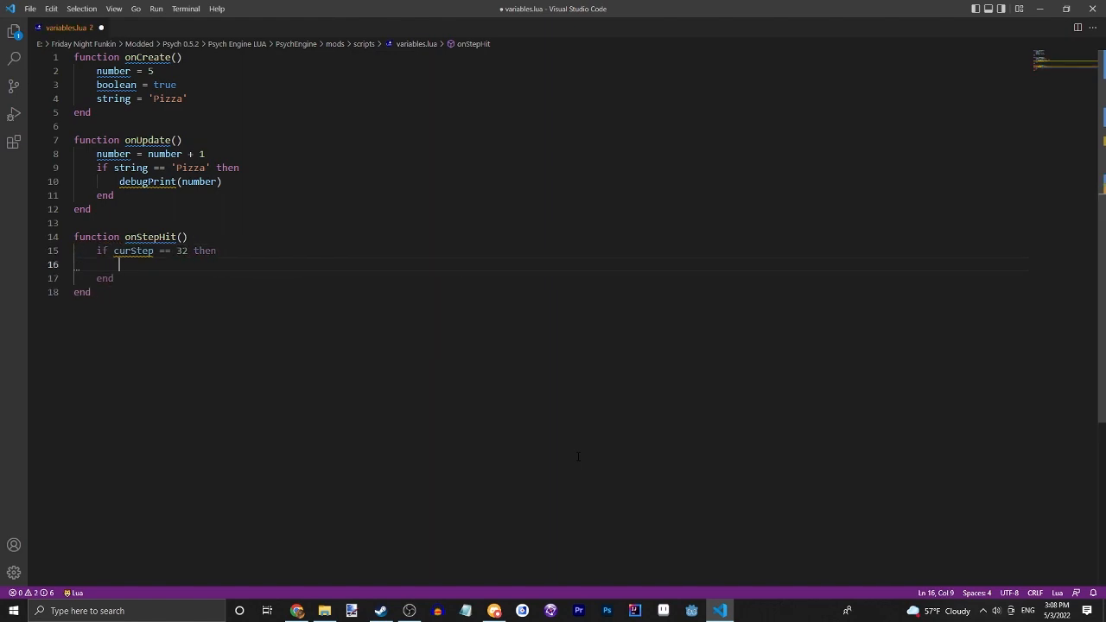
Reassign string = 'pizza' inside the curStep == 32 block.
{"action": "type", "text": "strin"}
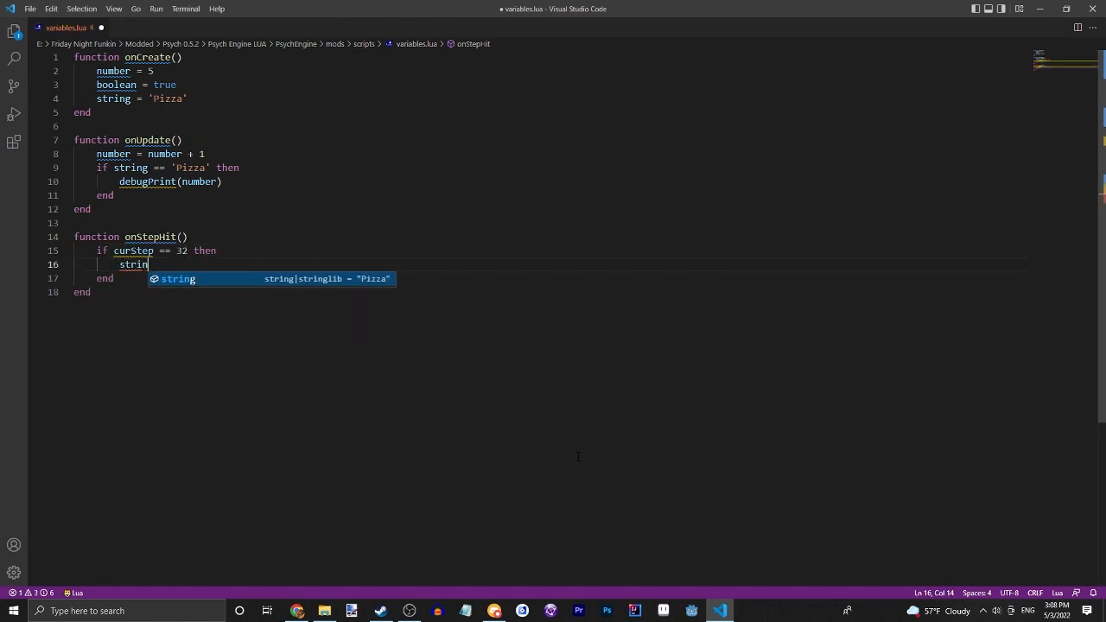
{"action": "type", "text": "g ="}
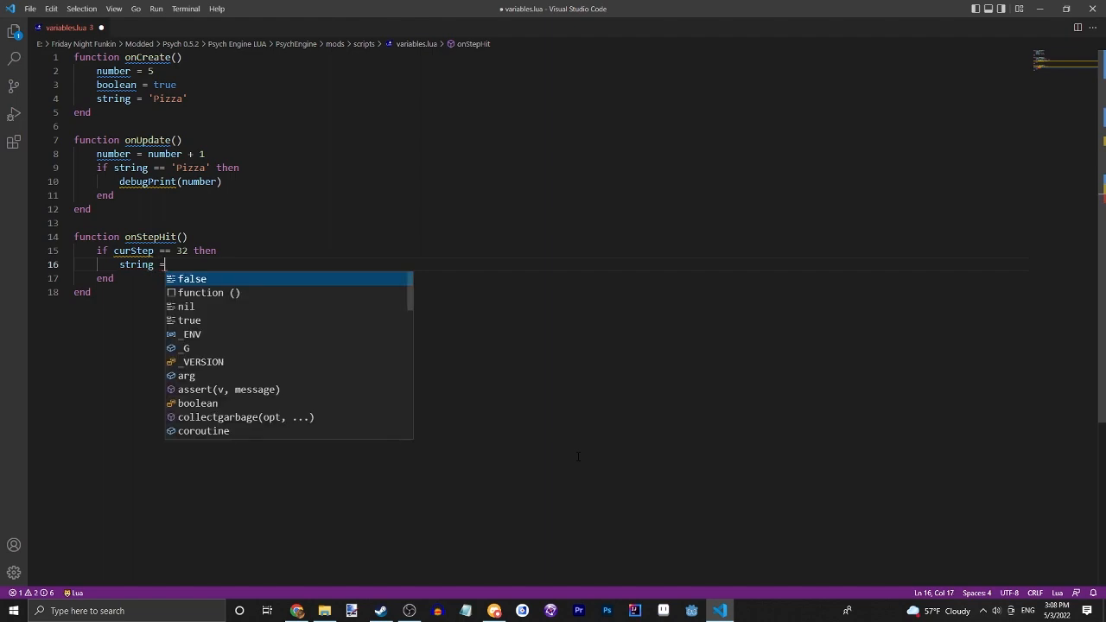
{"action": "type", "text": "''"}
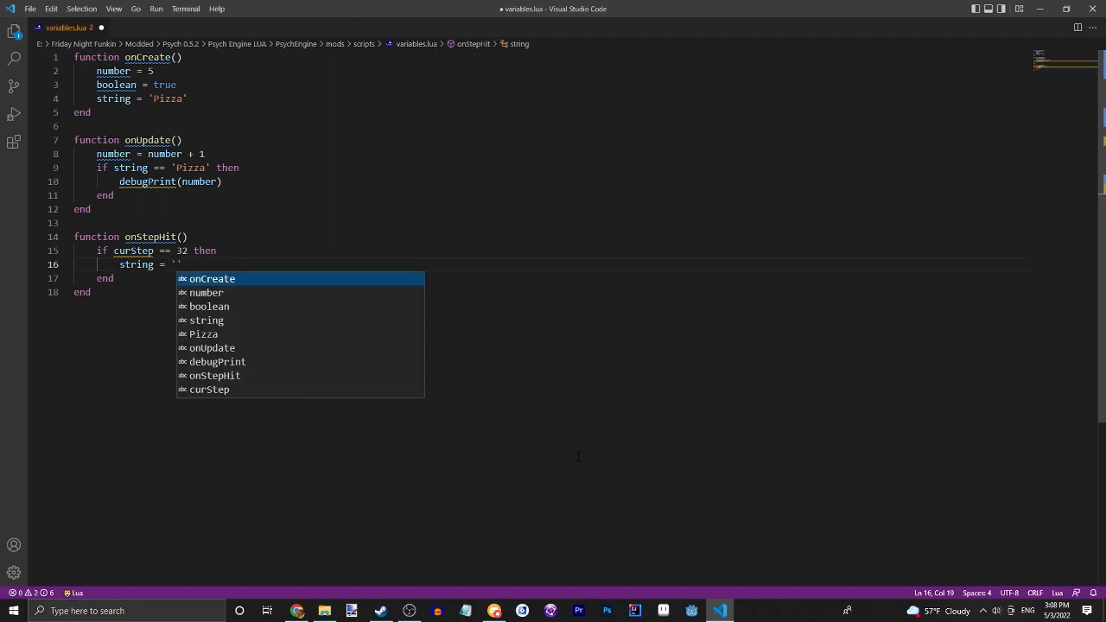
{"action": "type", "text": "pizz"}
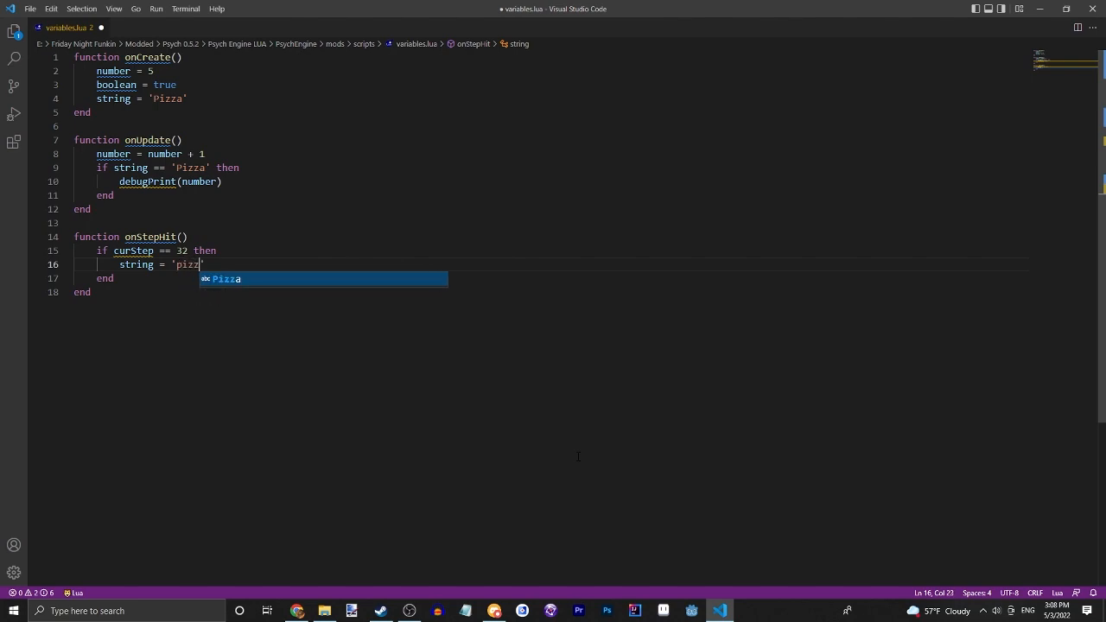
{"action": "type", "text": "a"}
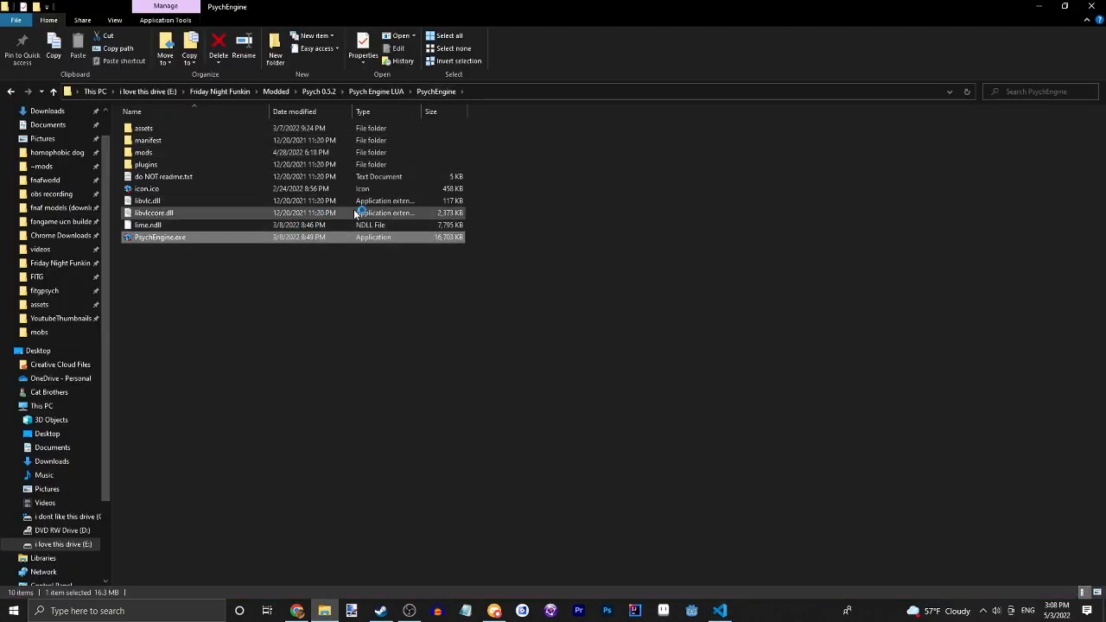
Launch PsychEngine.exe from the PsychEngine folder to test the script.
{"action": "double_click", "coordinate": [159, 237]}
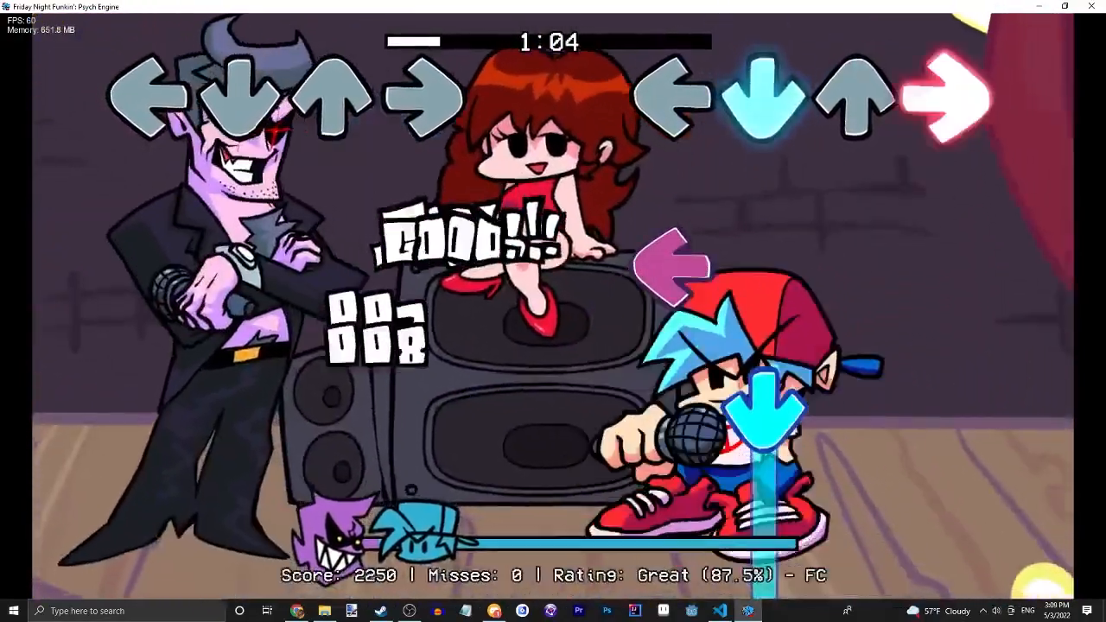
Pause the song after testing and return to the variables.lua editor.
{"action": "key", "text": "Escape"}
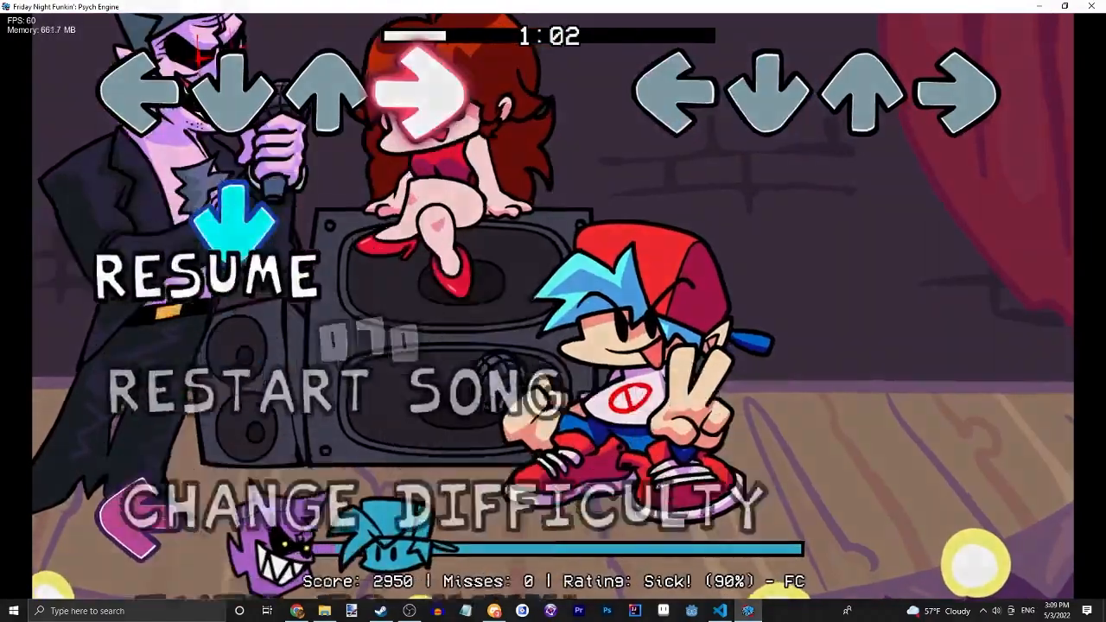
{"action": "left_click", "coordinate": [719, 612]}
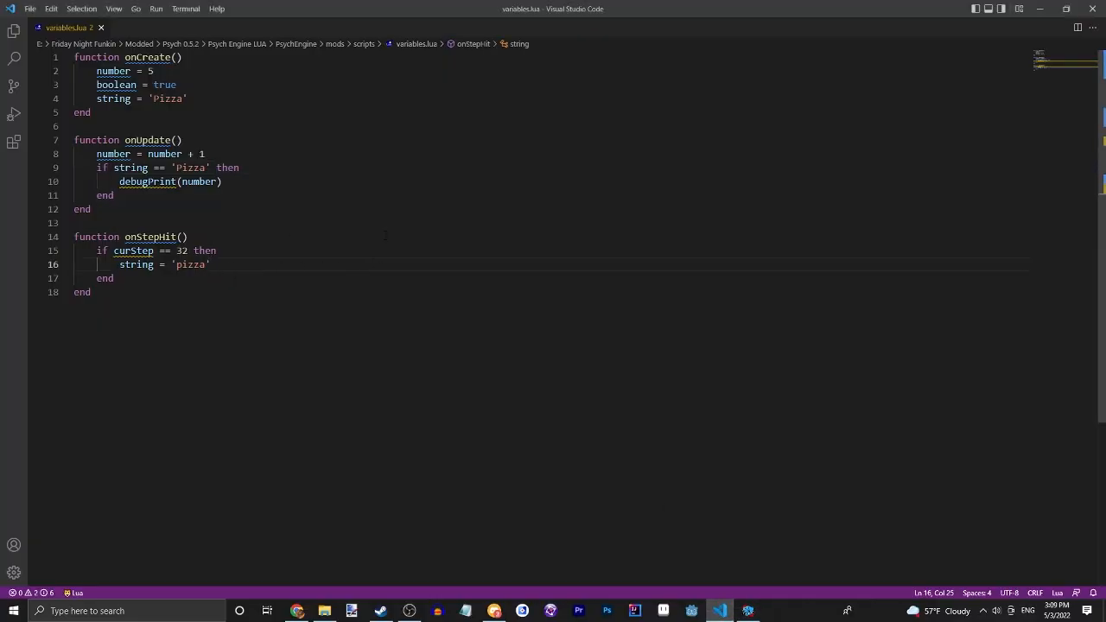
Add debugPrint(string) right after the string = 'pizza' line in onStepHit.
{"action": "type", "text": "debugP"}
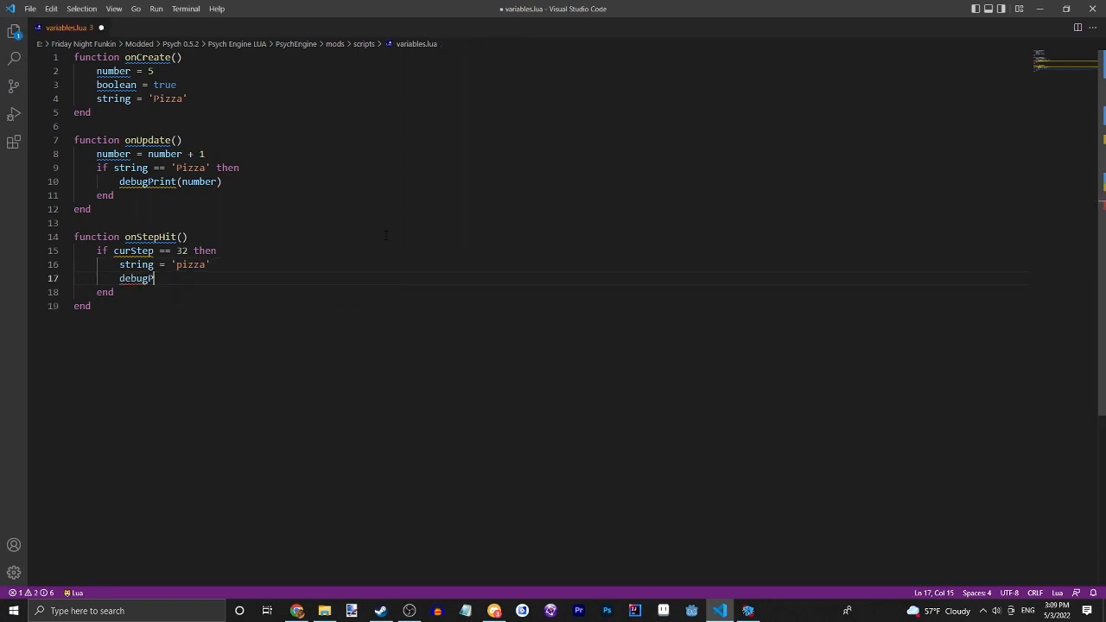
{"action": "type", "text": "rint()"}
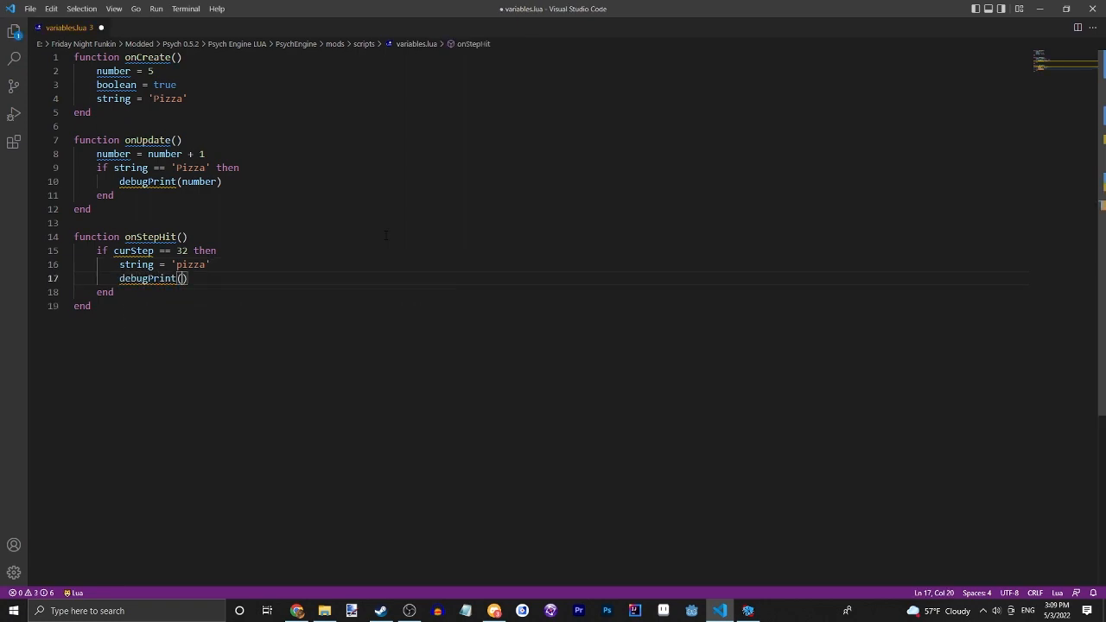
{"action": "type", "text": "str"}
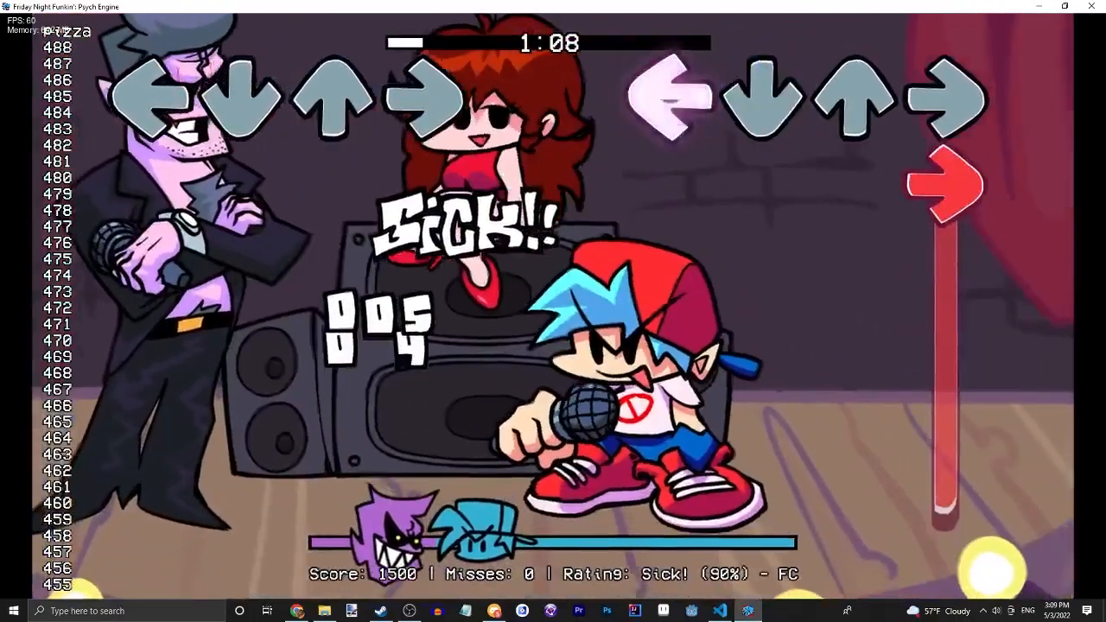
Pause the running song with Escape and bring the script editor back in front.
{"action": "key", "text": "Escape"}
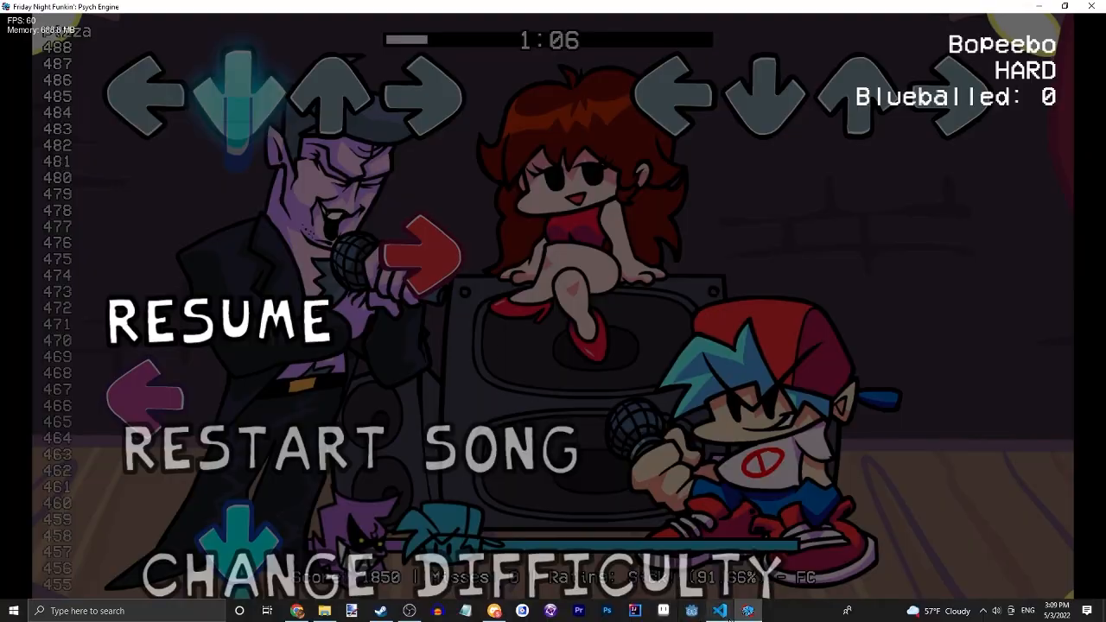
{"action": "left_click", "coordinate": [719, 612]}
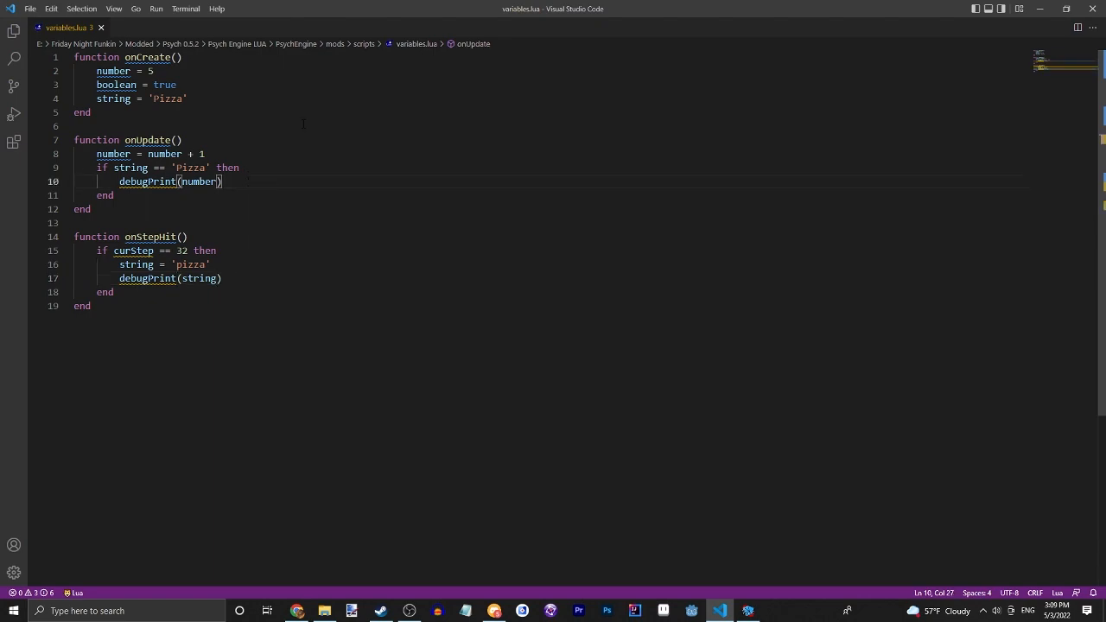
Write setProperty('health', getProperty('health') + 0.1) in onUpdate and save the script.
{"action": "type", "text": "h"}
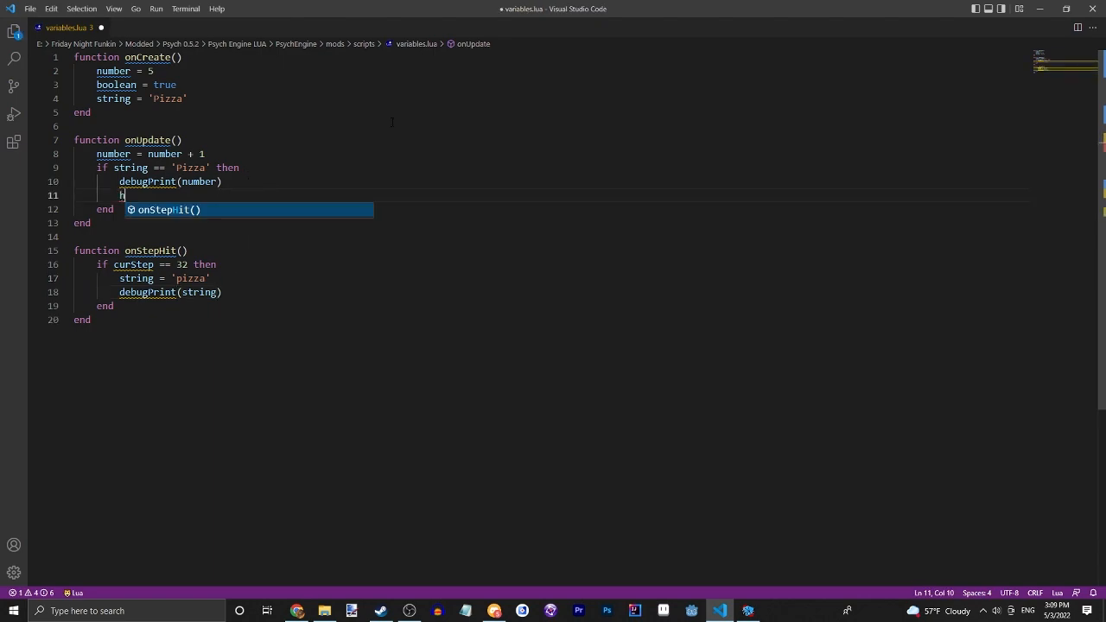
{"action": "type", "text": "ealt"}
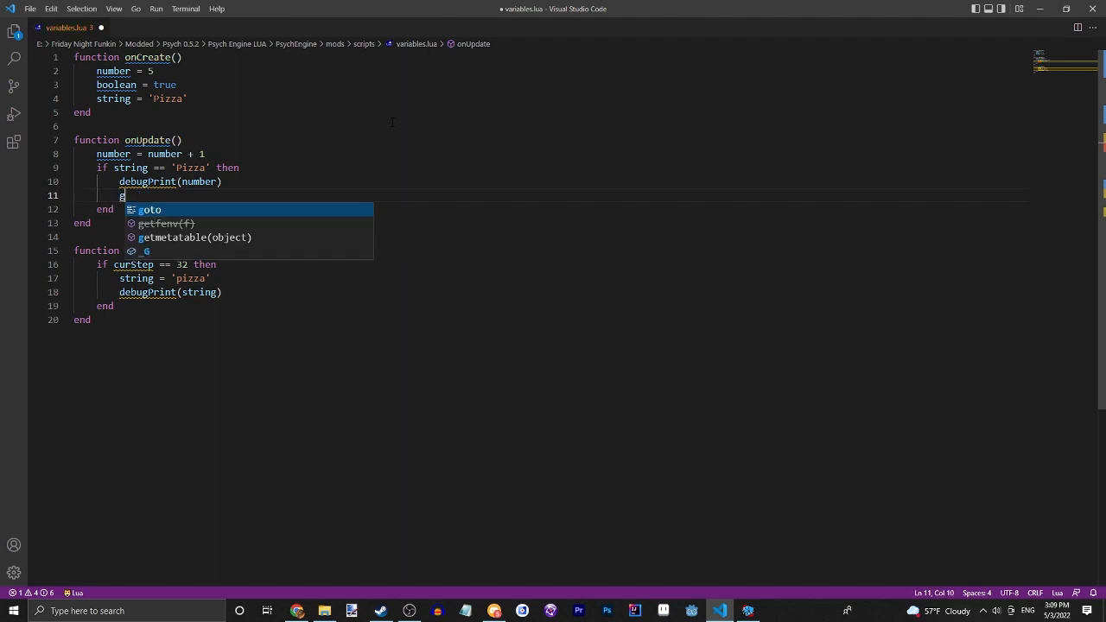
{"action": "type", "text": "etProperty("}
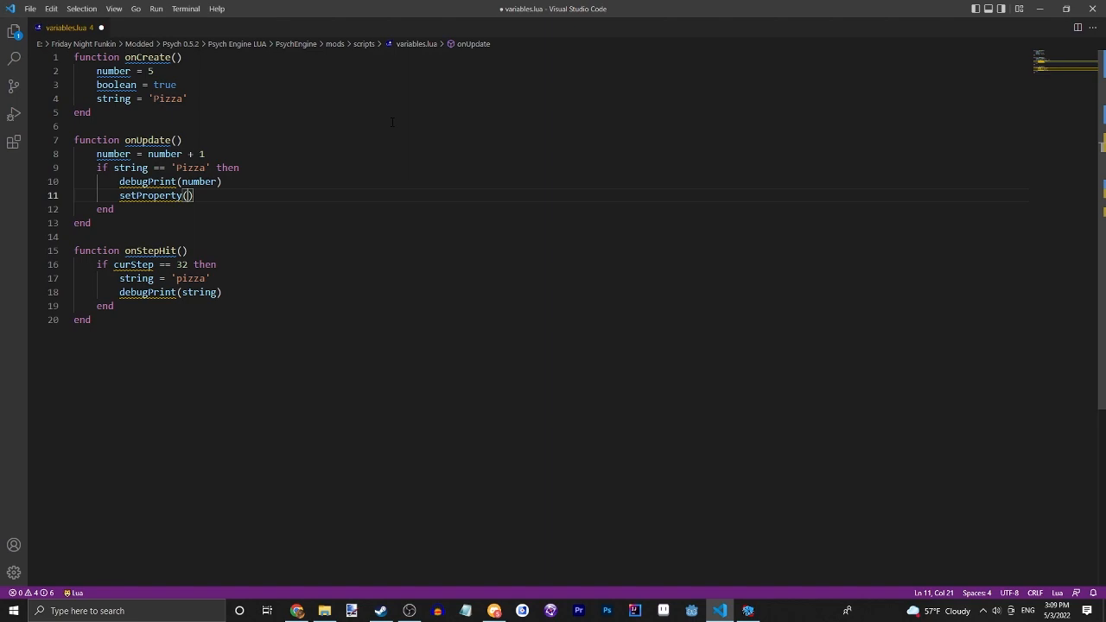
{"action": "type", "text": "'"}
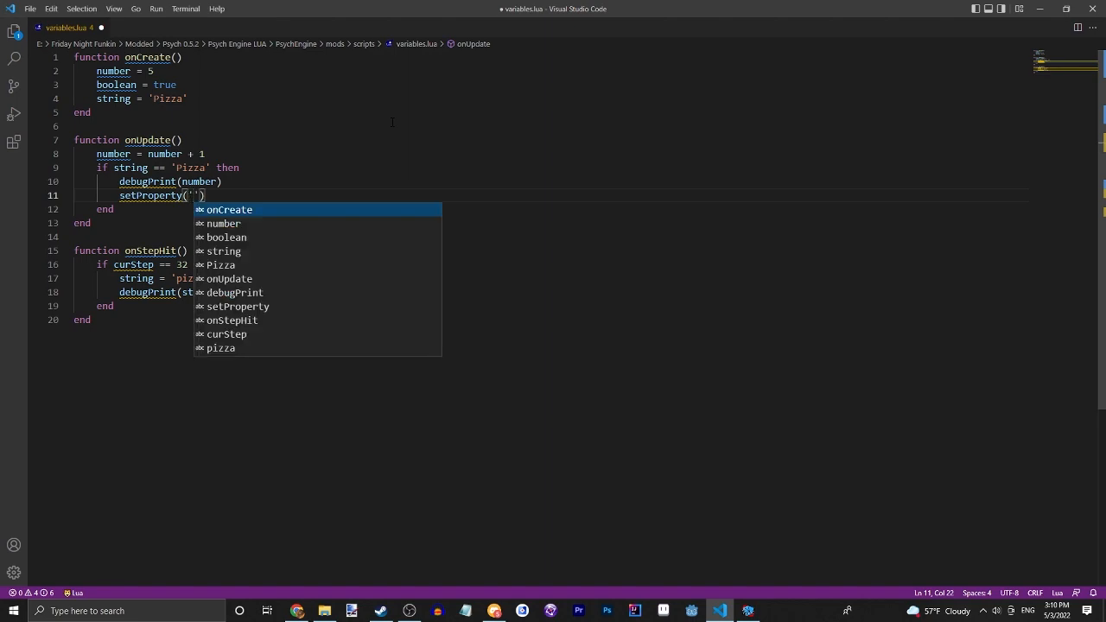
{"action": "type", "text": "health"}
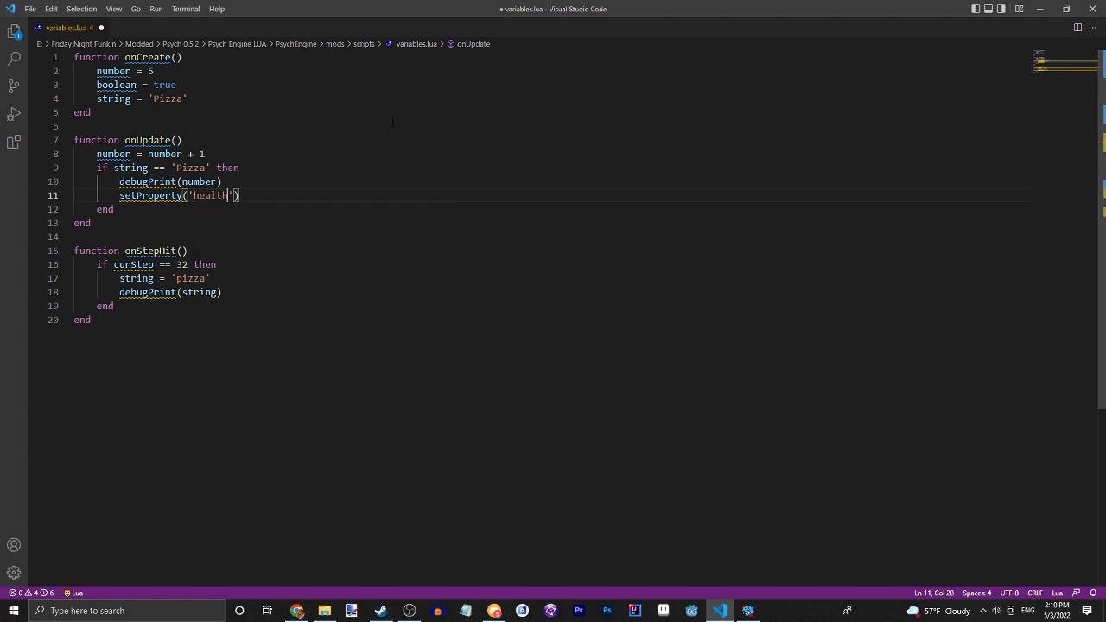
{"action": "key", "text": "Right"}
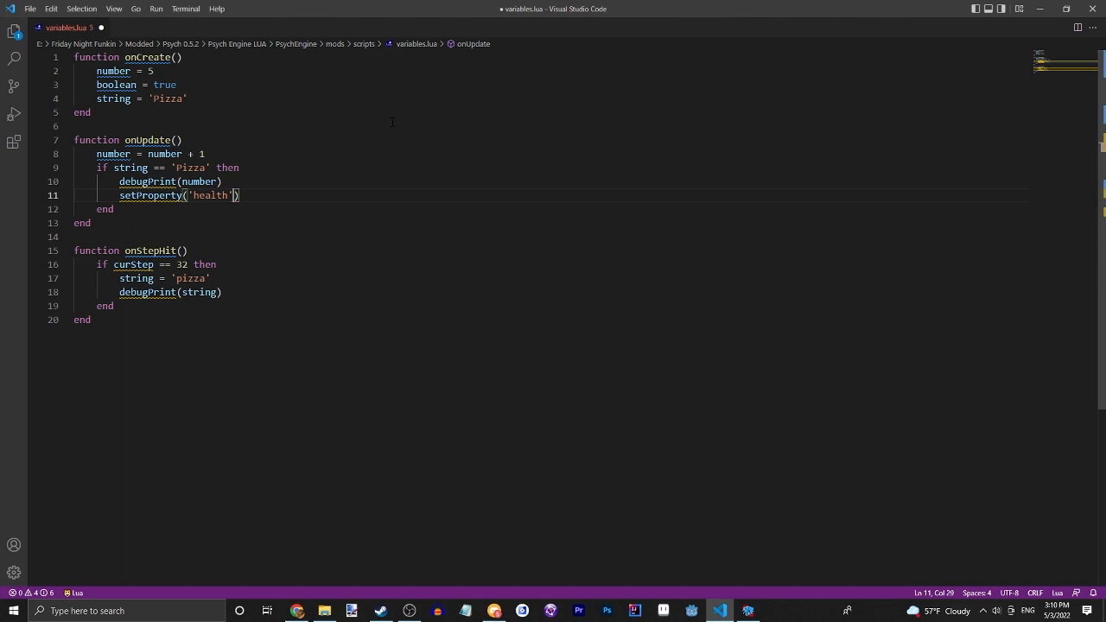
{"action": "type", "text": ", ge"}
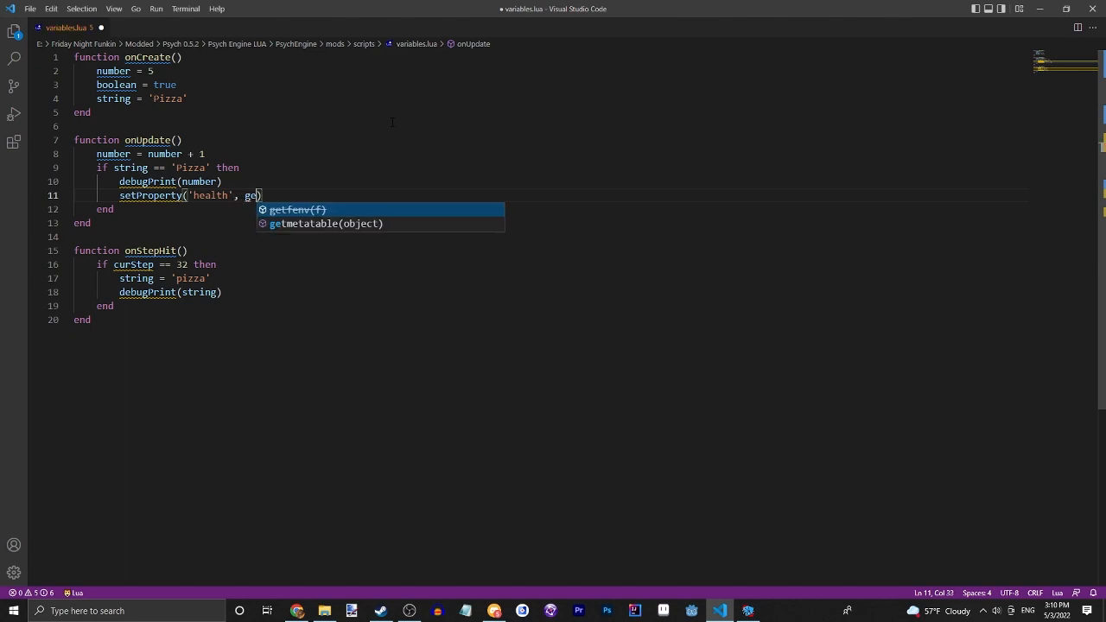
{"action": "type", "text": "tProper"}
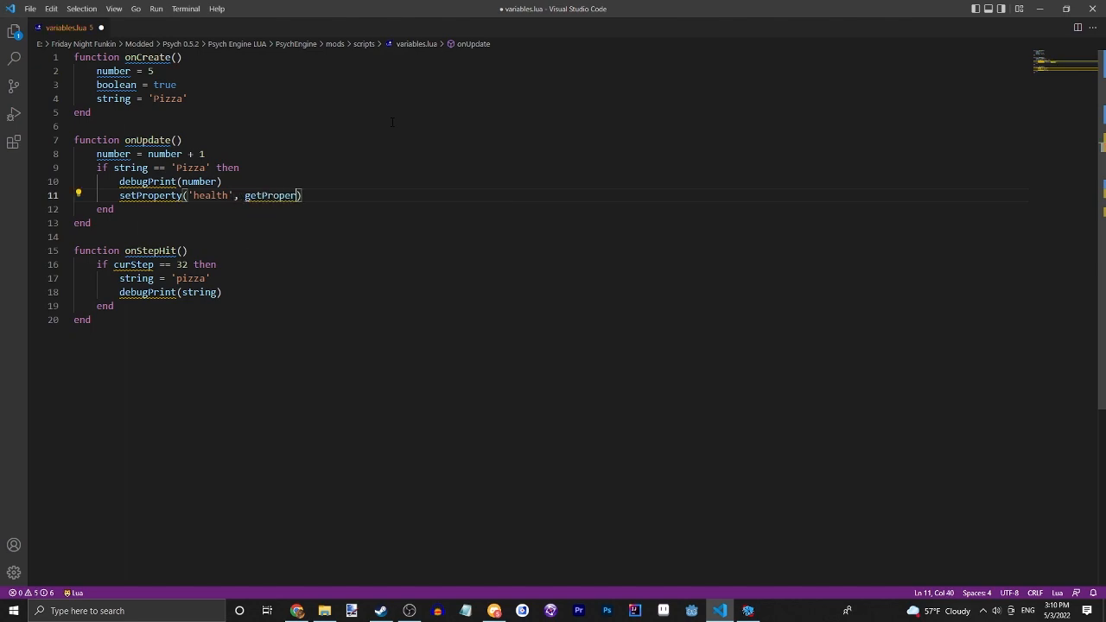
{"action": "type", "text": "('"}
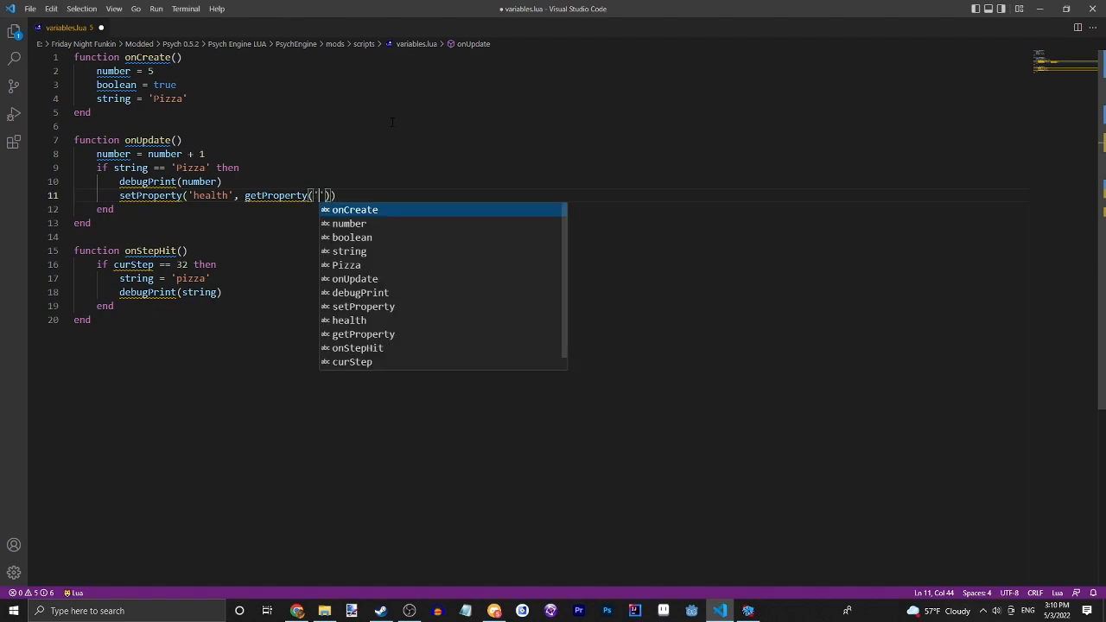
{"action": "type", "text": "health"}
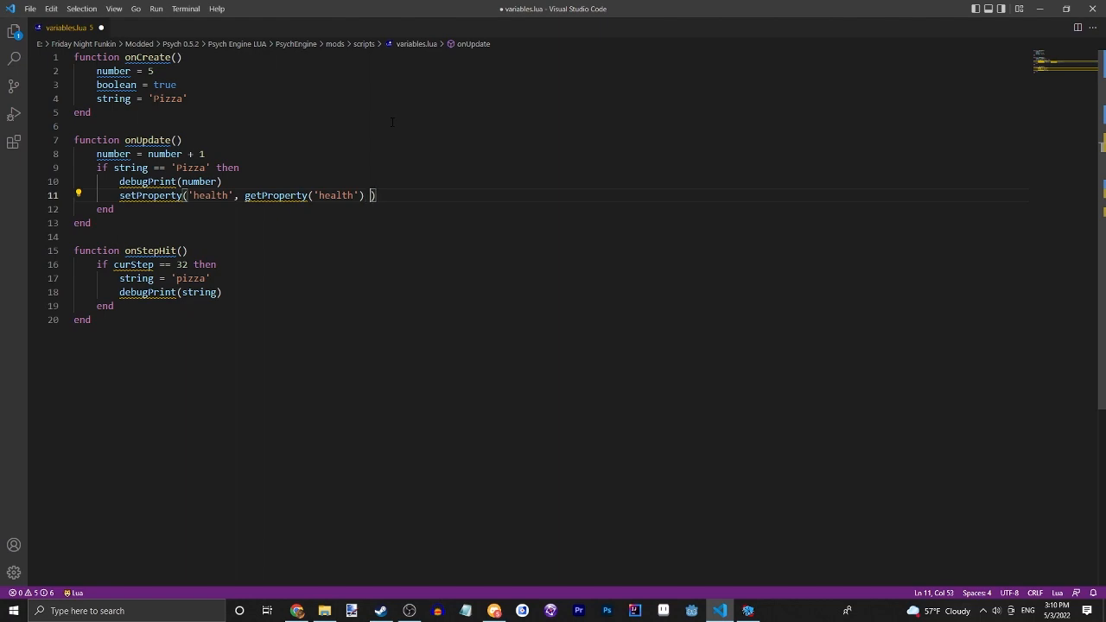
{"action": "type", "text": "+"}
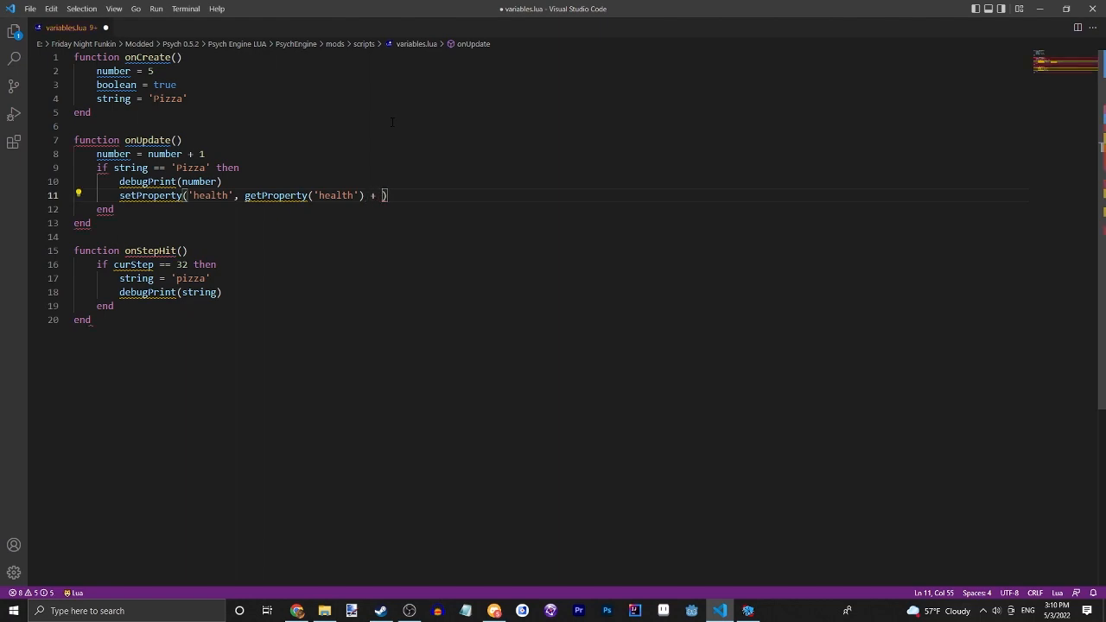
{"action": "type", "text": "0.1"}
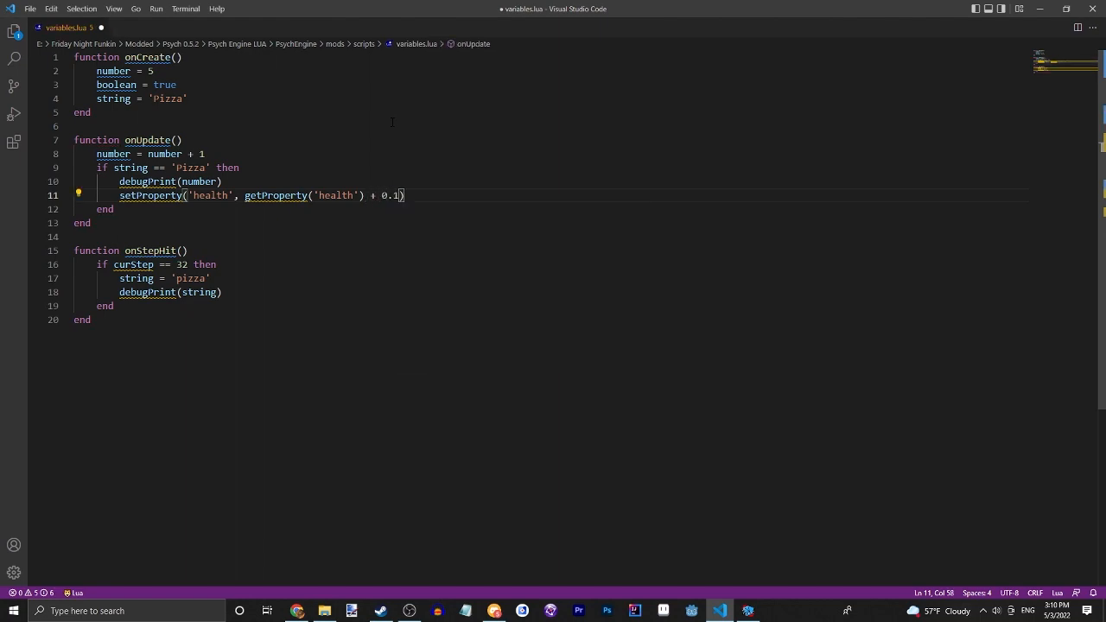
{"action": "key", "text": "ctrl+s"}
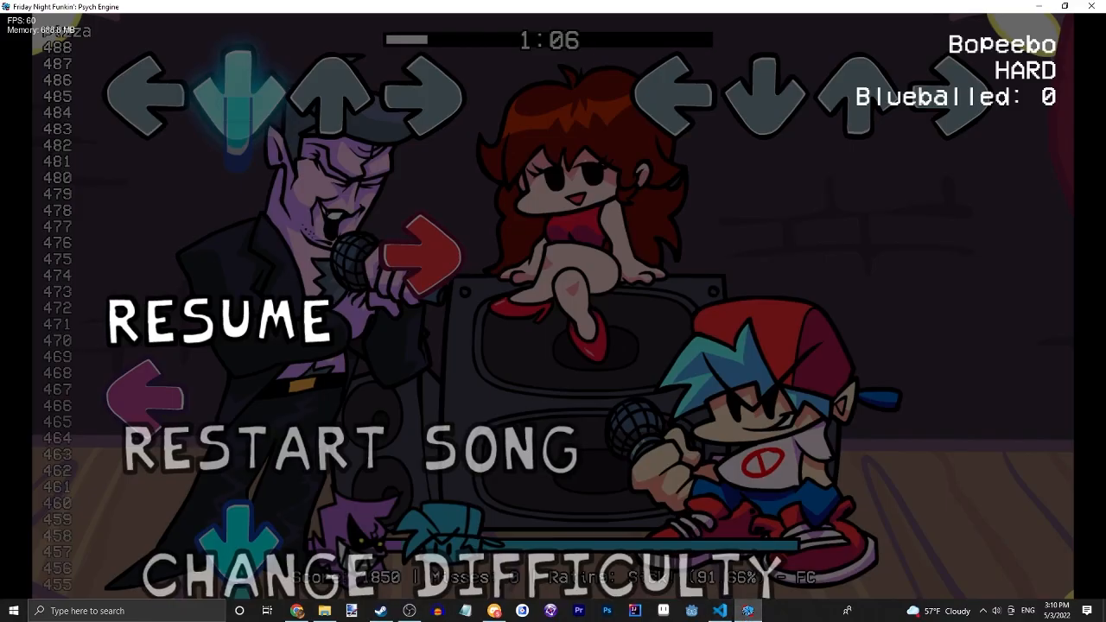
Glance at the paused song in the game window, then return to the script editor.
{"action": "left_click", "coordinate": [216, 320]}
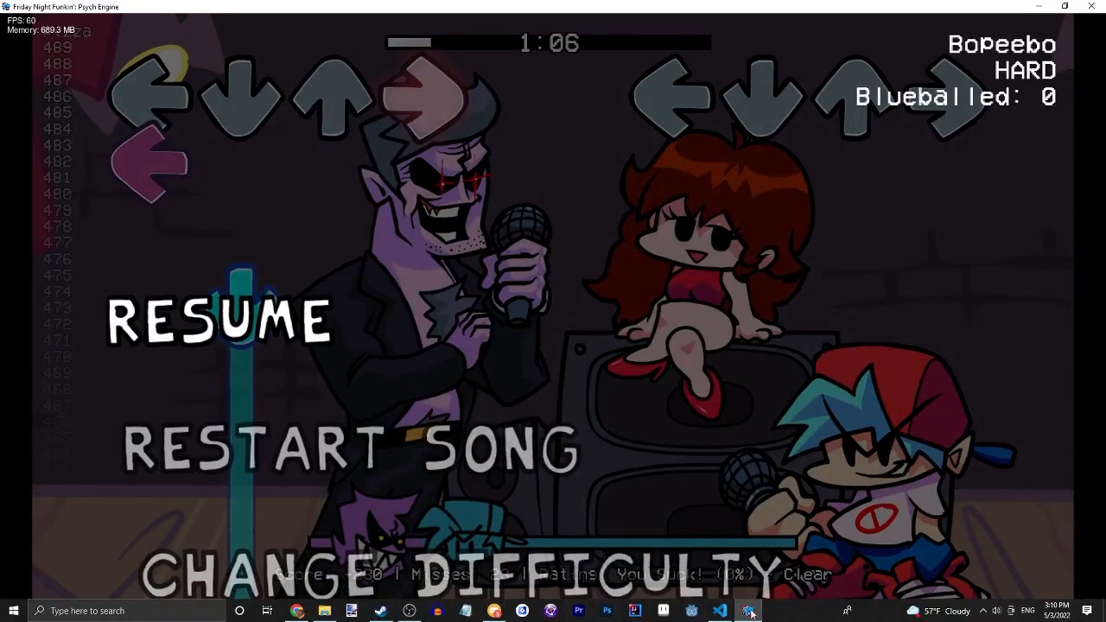
{"action": "left_click", "coordinate": [719, 612]}
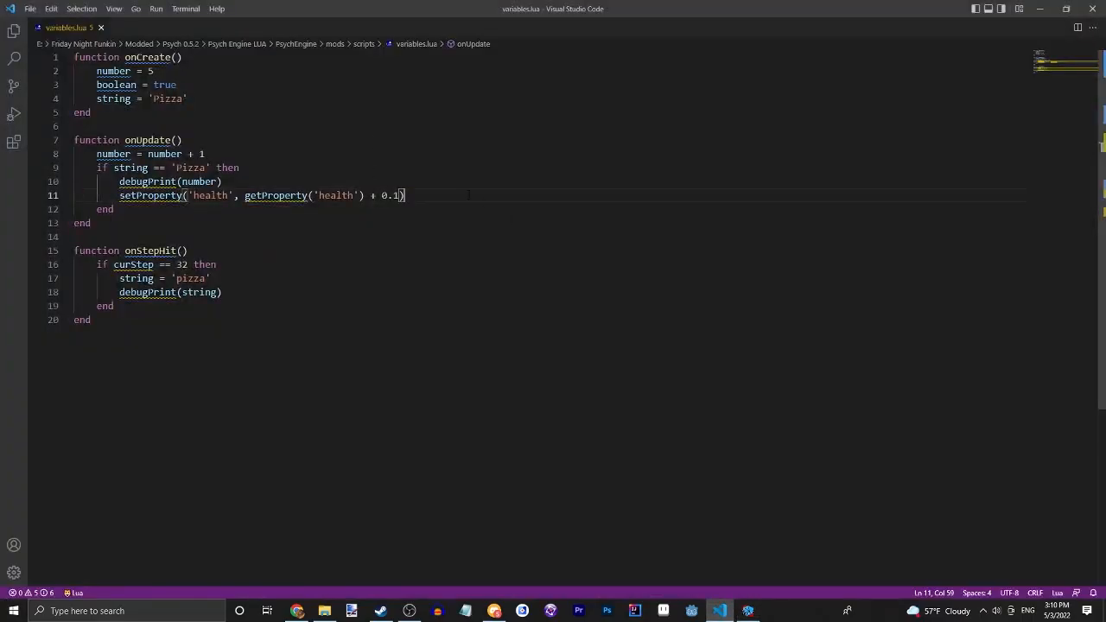
Add setProperty('misses', 15) below the health line in onUpdate and save.
{"action": "type", "text": "setProperty('misses',"}
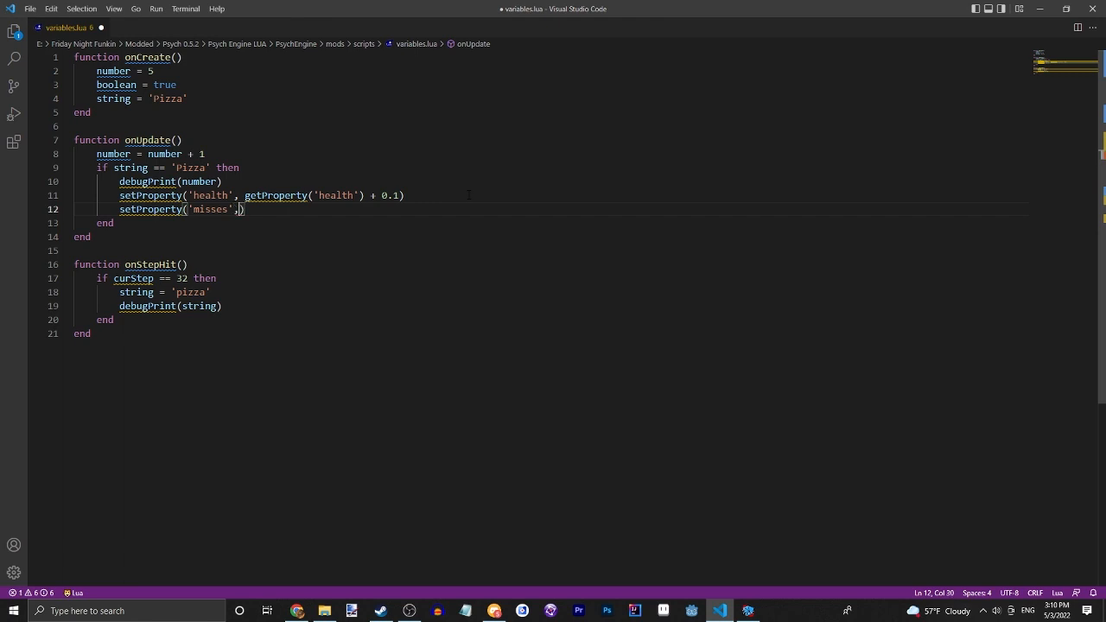
{"action": "type", "text": "15"}
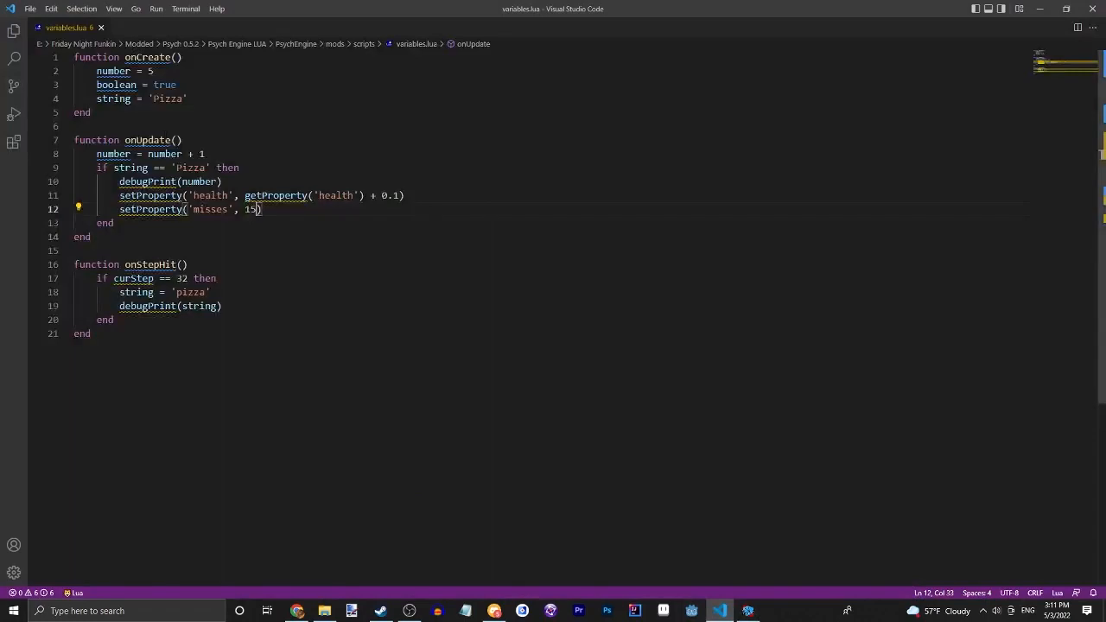
{"action": "type", "text": "ds"}
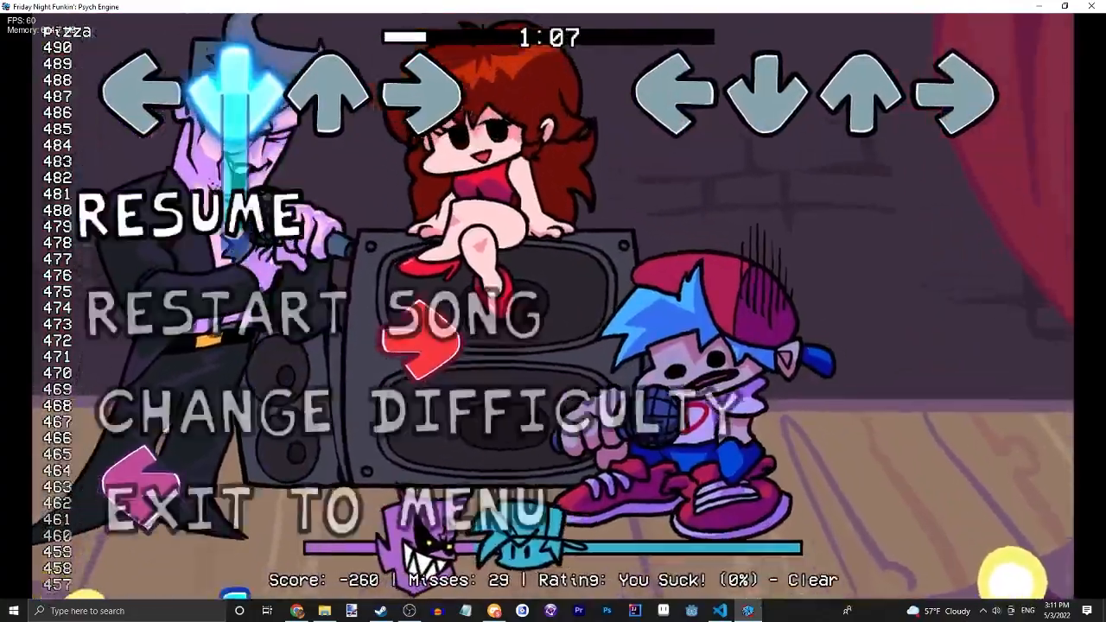
Leave the paused game showing 29 misses and switch over to the browser.
{"action": "left_click", "coordinate": [719, 612]}
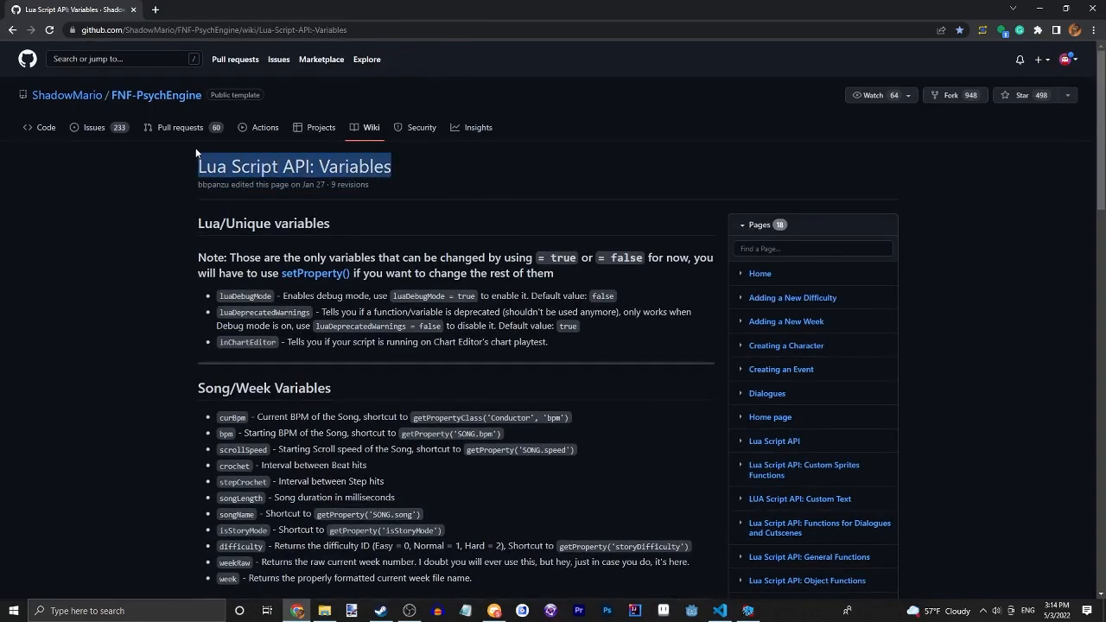
Scroll the wiki to Gameplay Variables to find songMisses, then return to the script.
{"action": "scroll", "scroll_direction": "down", "scroll_amount": 3}
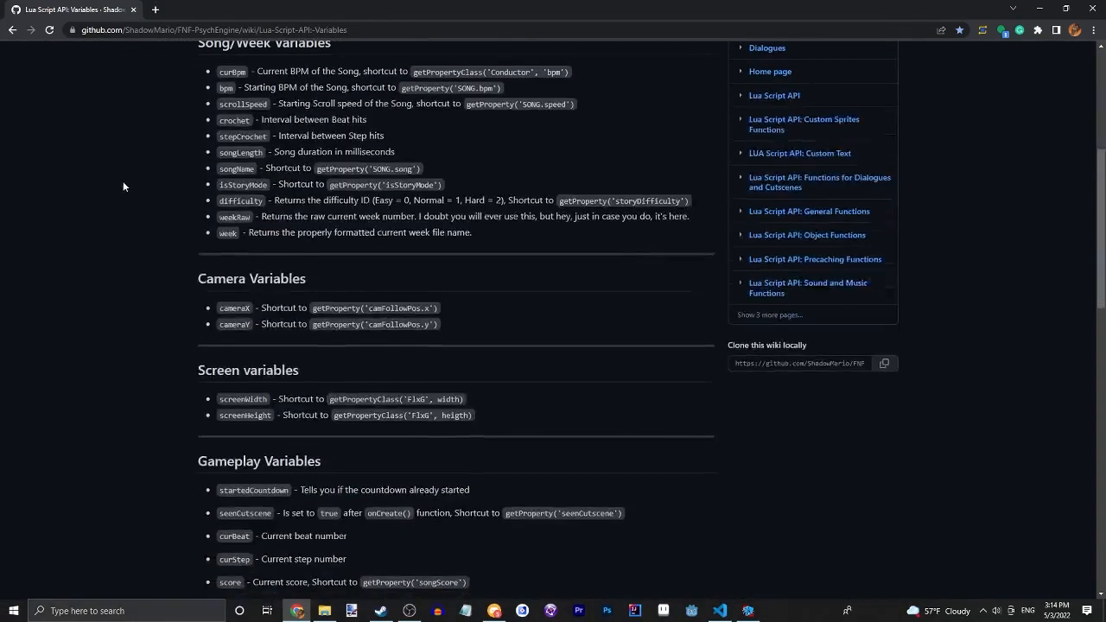
{"action": "scroll", "scroll_direction": "down", "scroll_amount": 3}
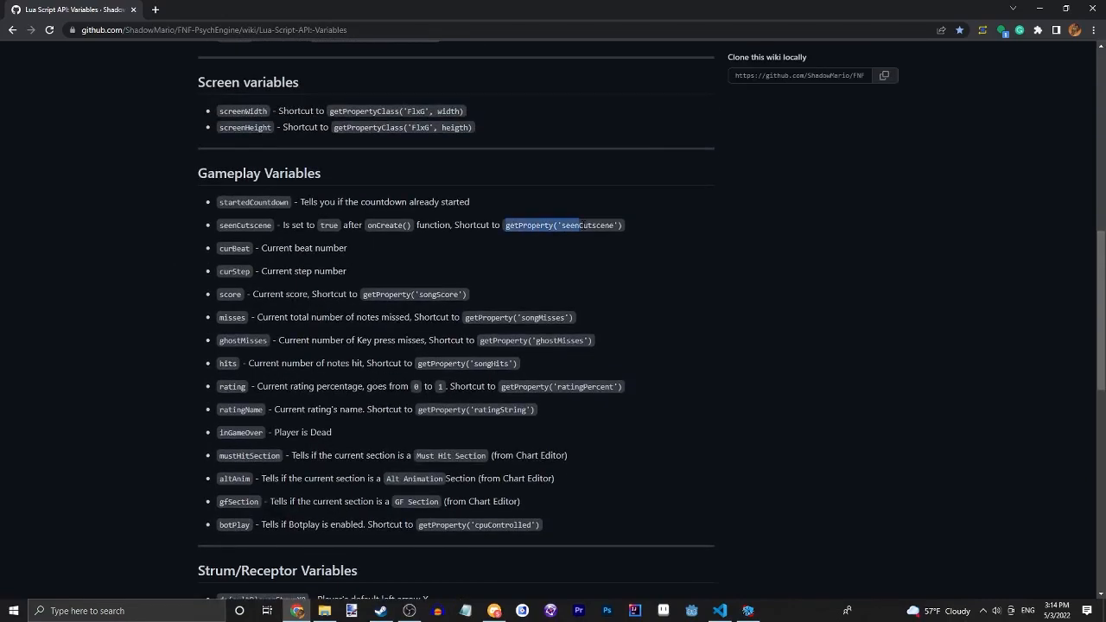
{"action": "scroll", "scroll_direction": "down", "scroll_amount": 3}
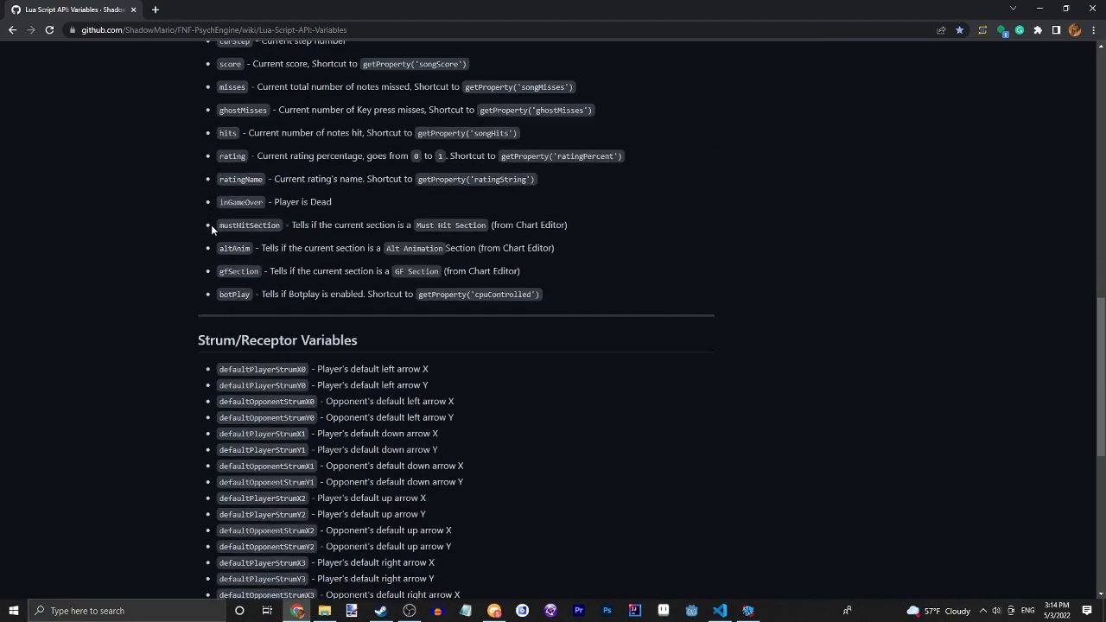
{"action": "scroll", "scroll_direction": "down", "scroll_amount": 3}
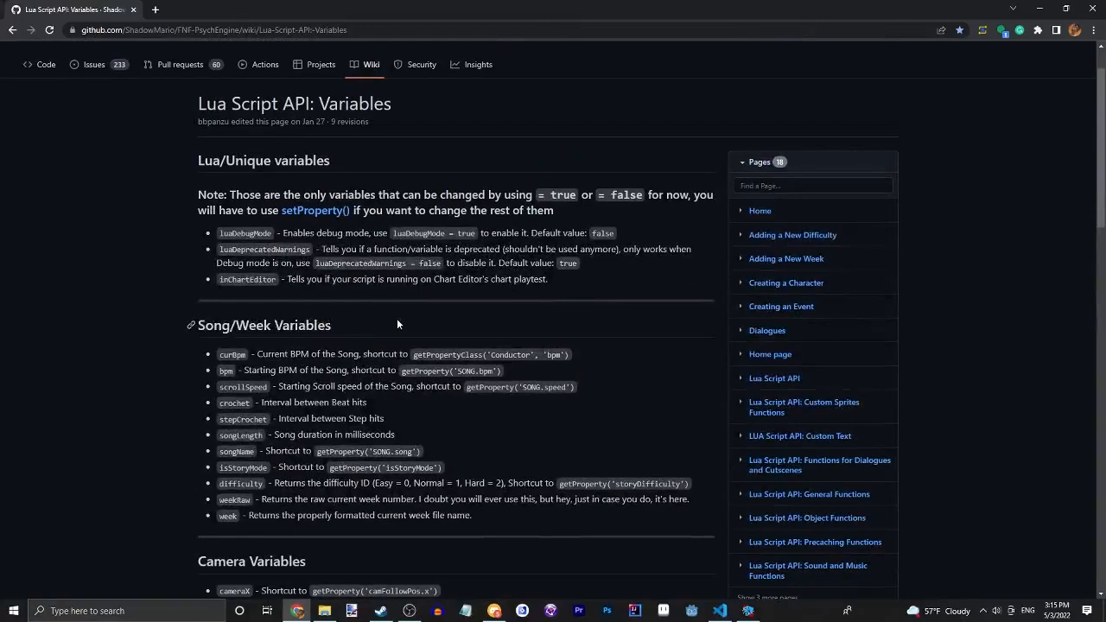
{"action": "scroll", "scroll_direction": "down", "scroll_amount": 3}
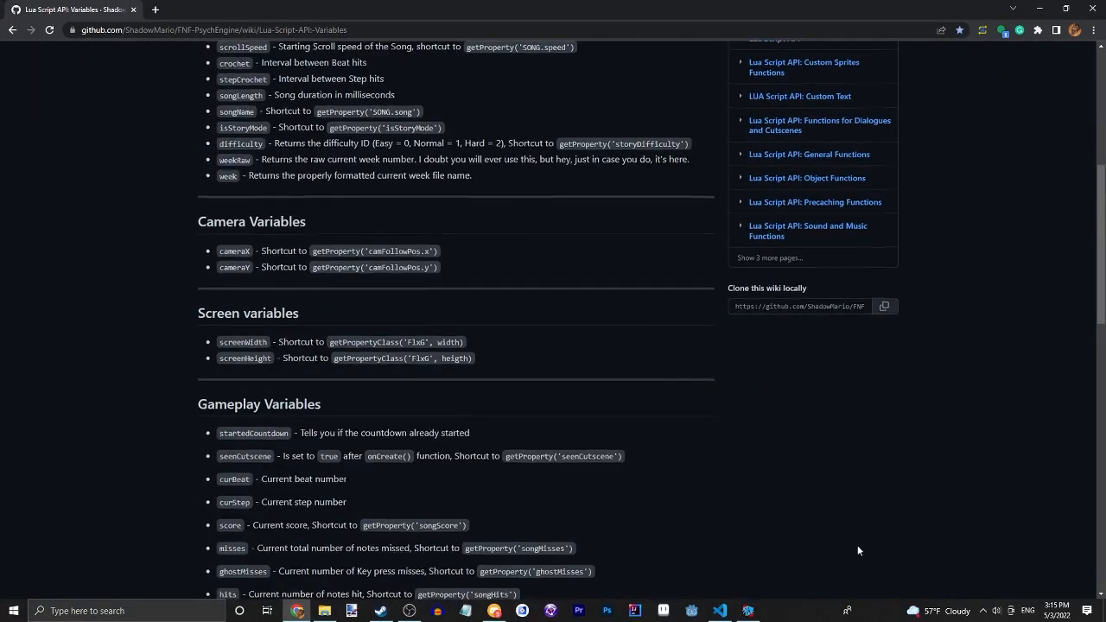
{"action": "left_click", "coordinate": [719, 612]}
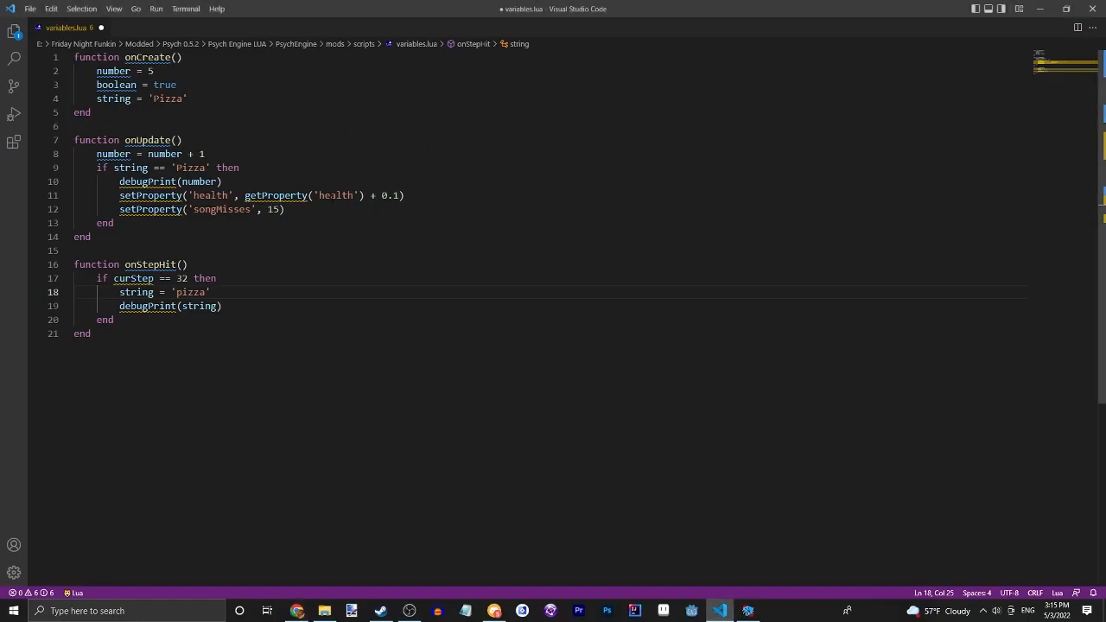